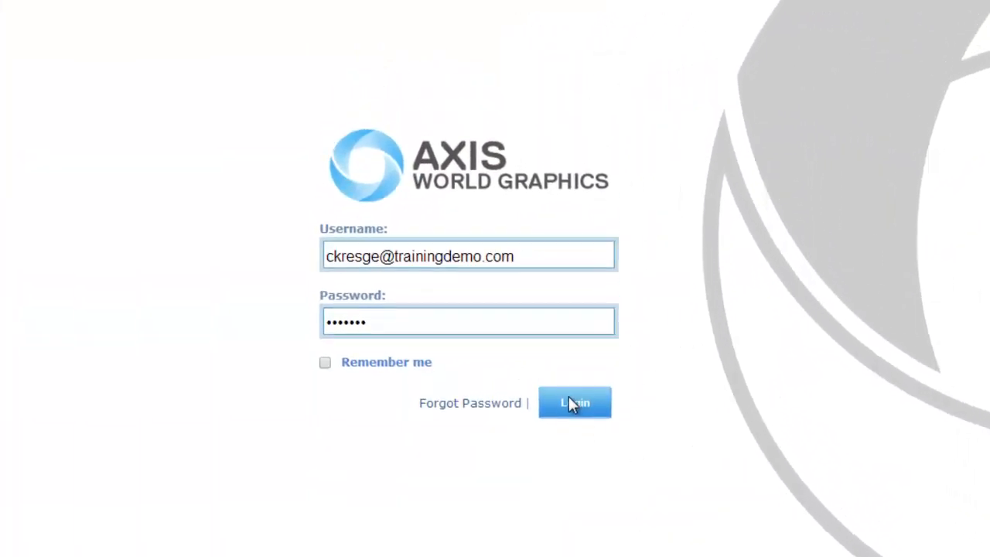
- Log in to Axis World Graphics to reach the User and Admin menu
click(575, 402)
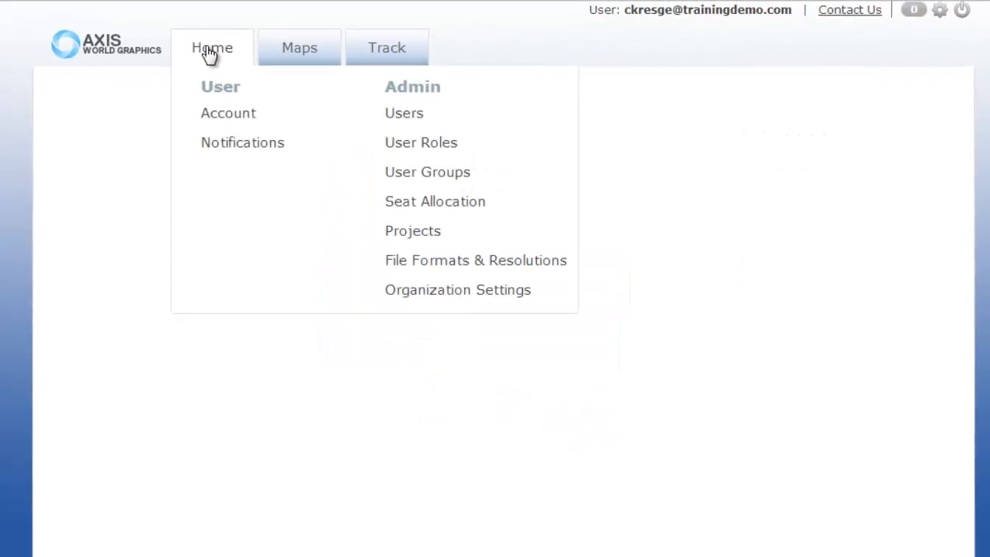
mouse_move(219, 75)
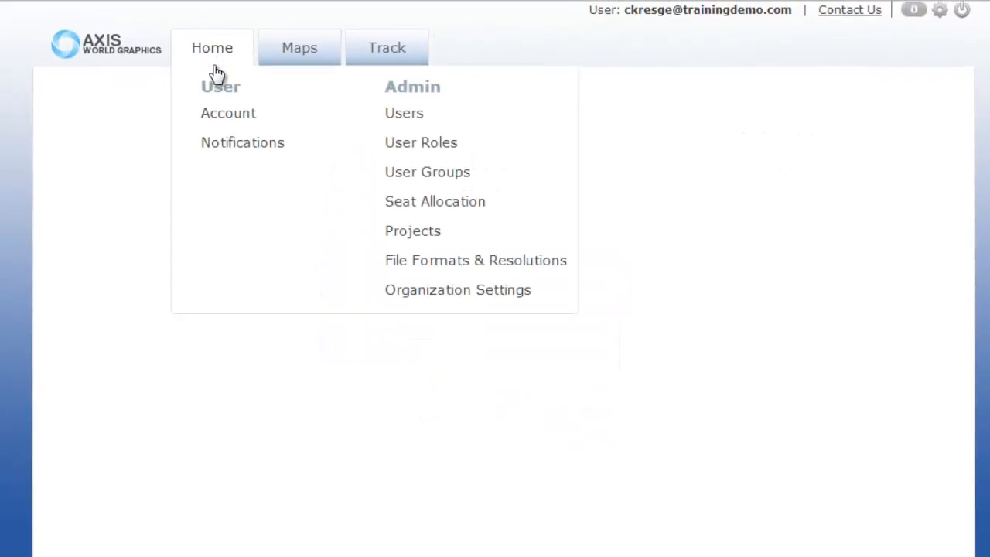
mouse_move(242, 142)
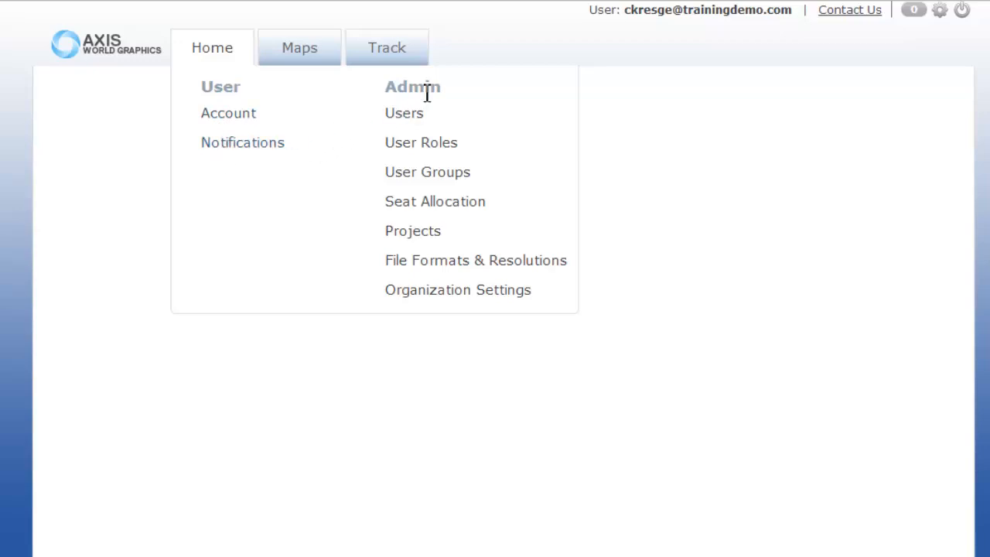
mouse_move(412, 231)
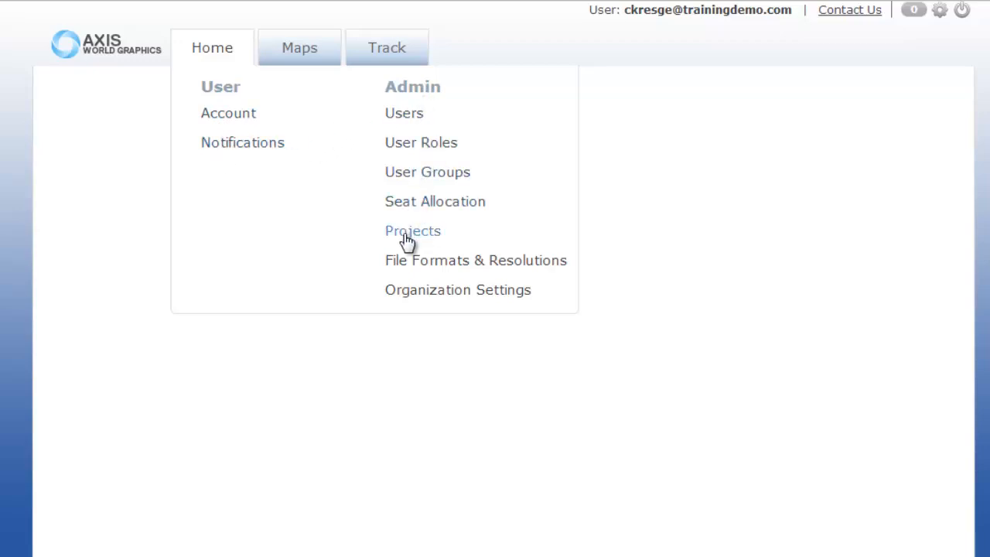
- Review Training Demo projects, then view News's private Special Show Map project
click(412, 230)
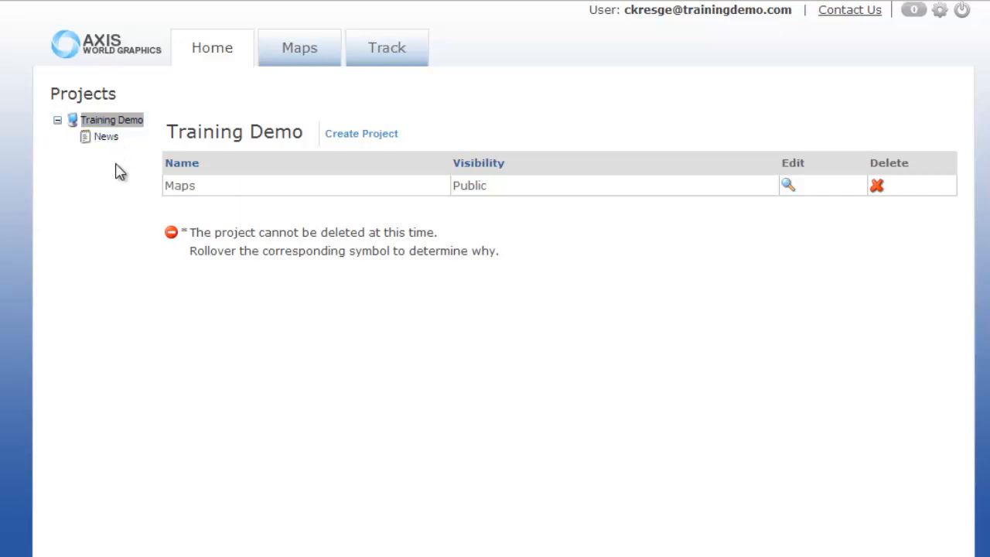
mouse_move(122, 174)
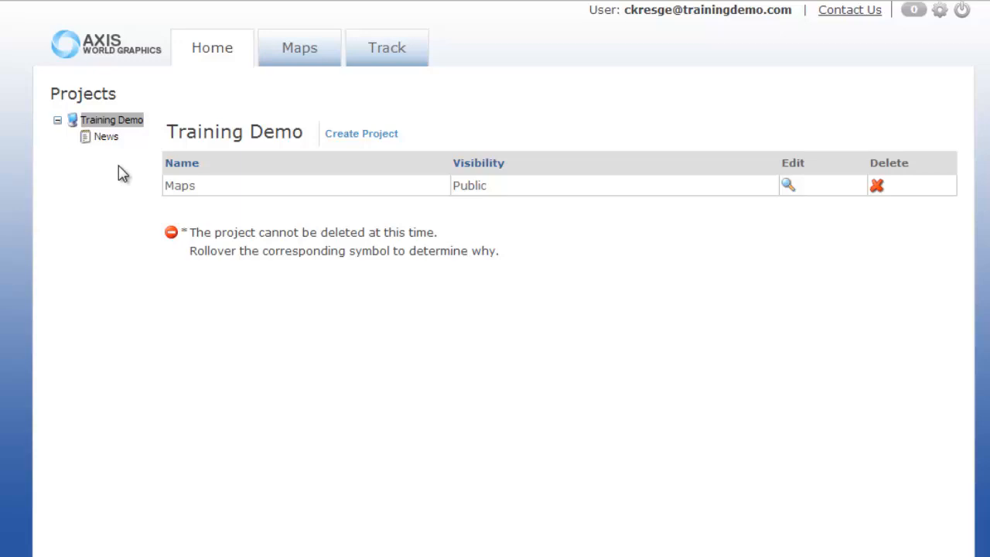
mouse_move(484, 191)
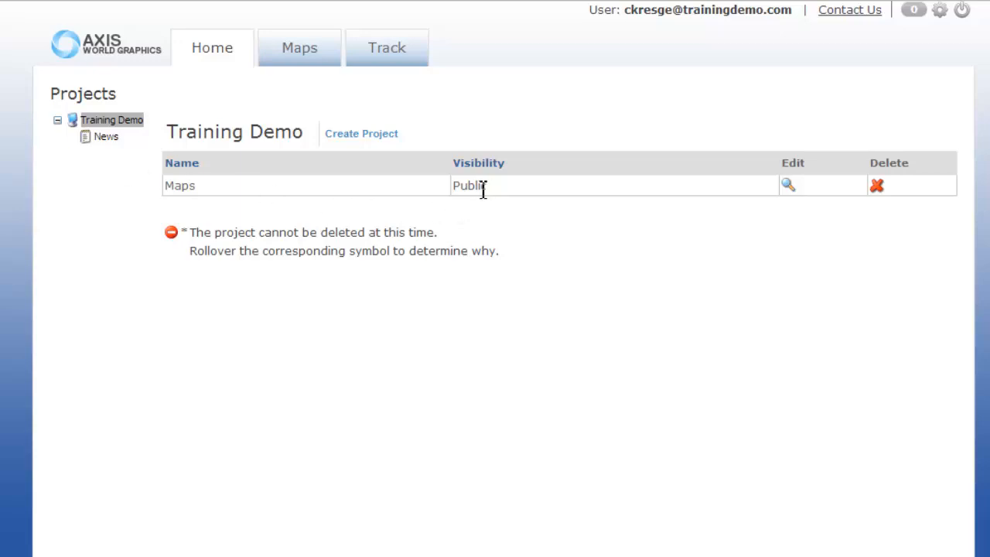
double_click(469, 186)
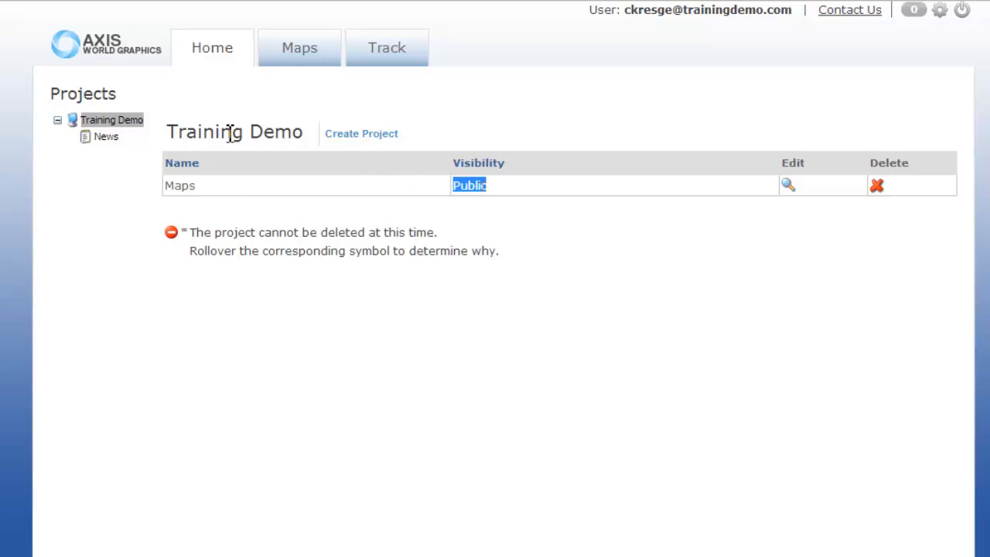
click(106, 136)
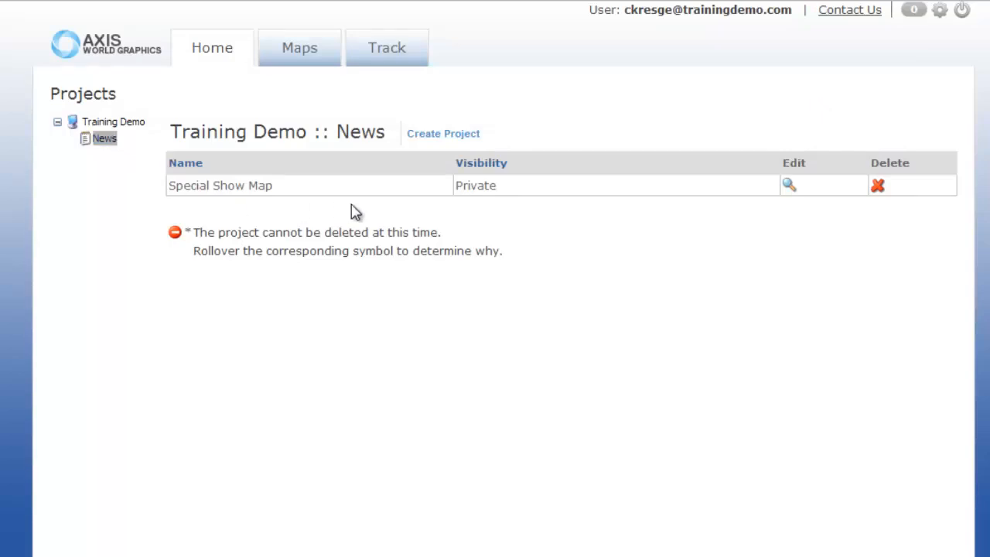
double_click(475, 185)
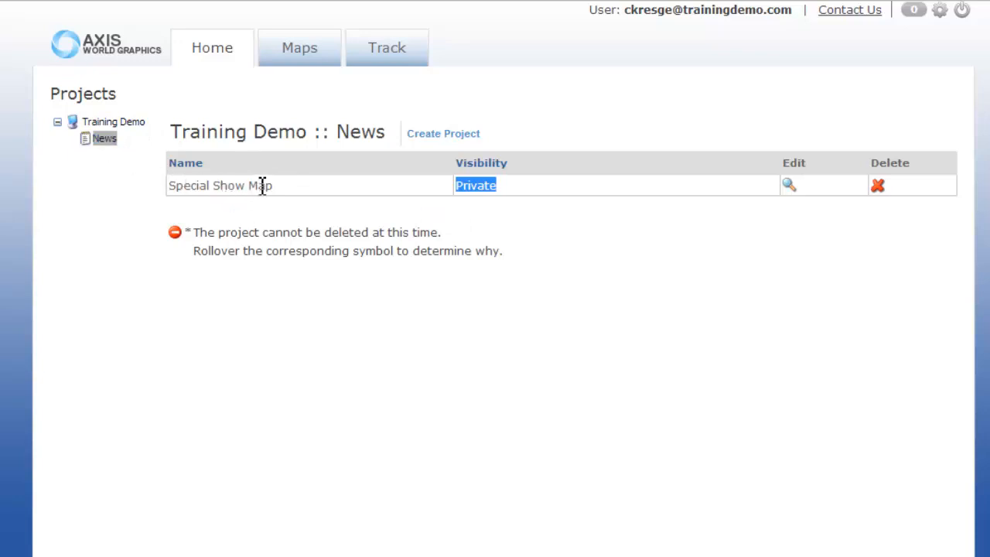
mouse_move(277, 191)
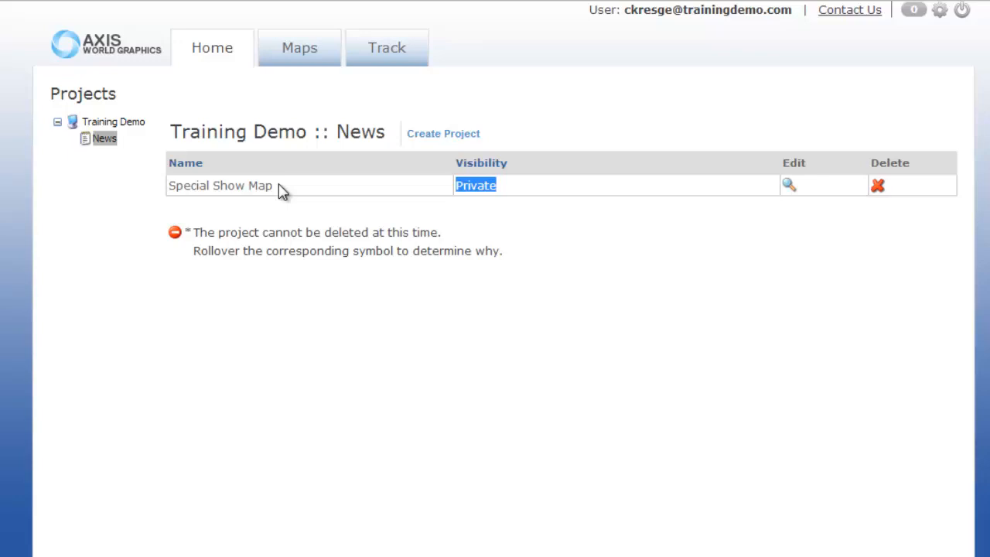
mouse_move(789, 191)
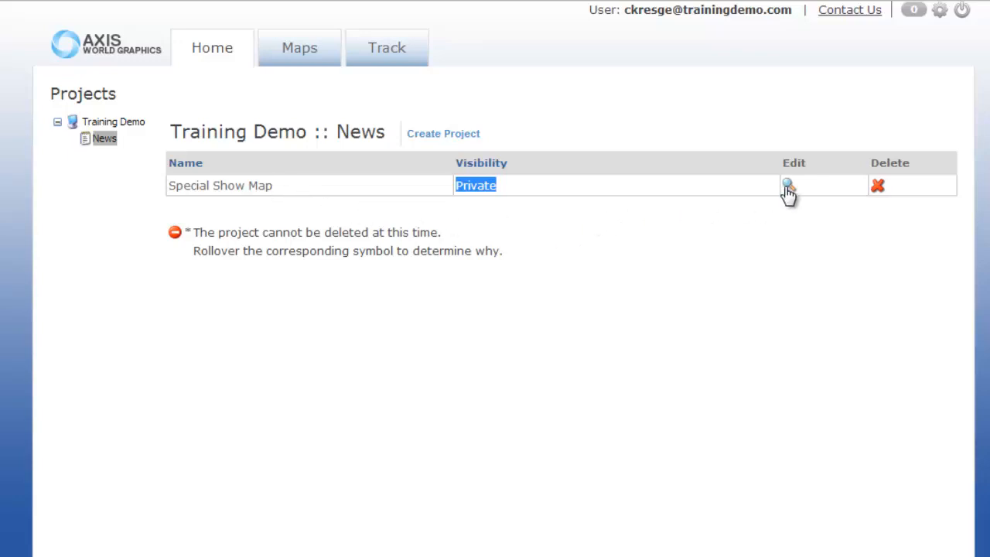
click(786, 185)
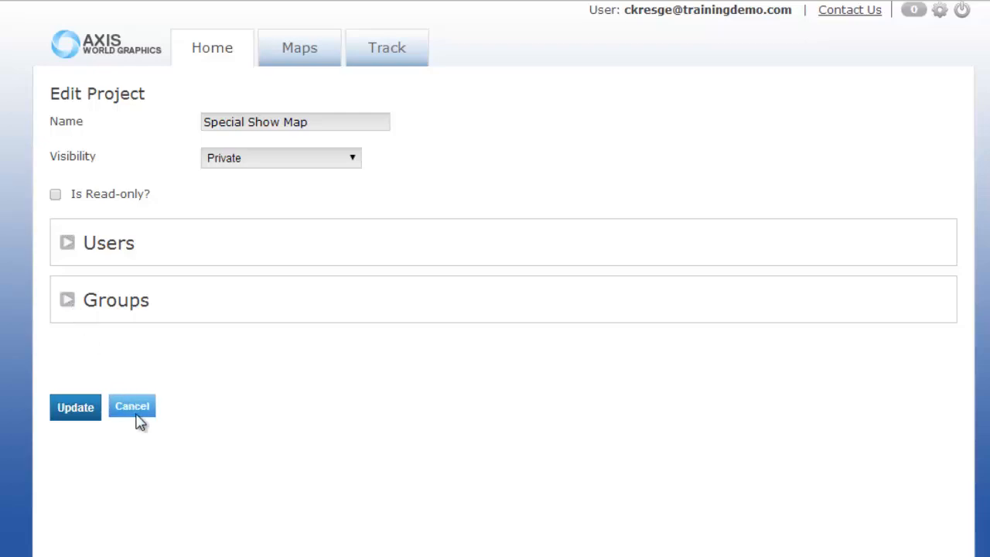
click(132, 406)
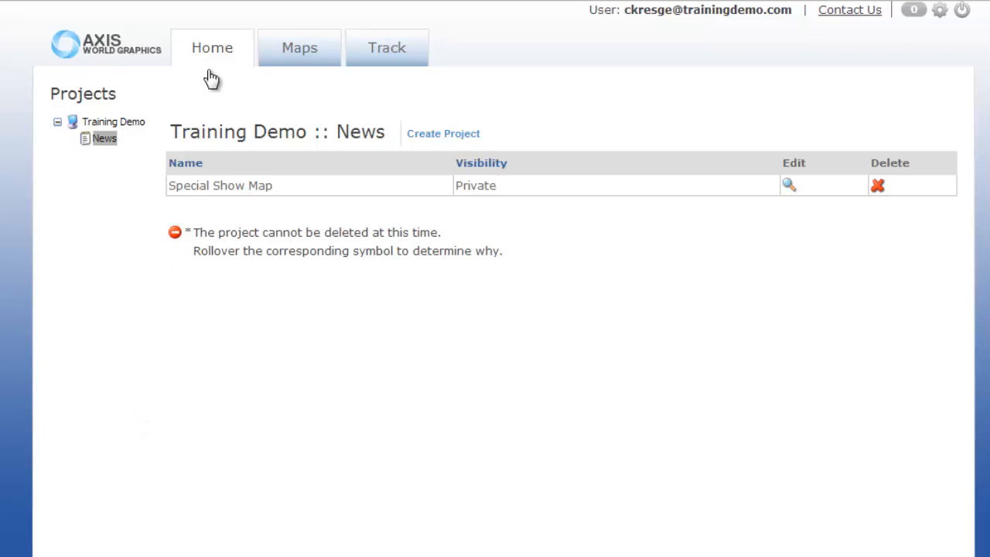
- Add a user group named 'Admin' under the Training Demo organization
click(212, 47)
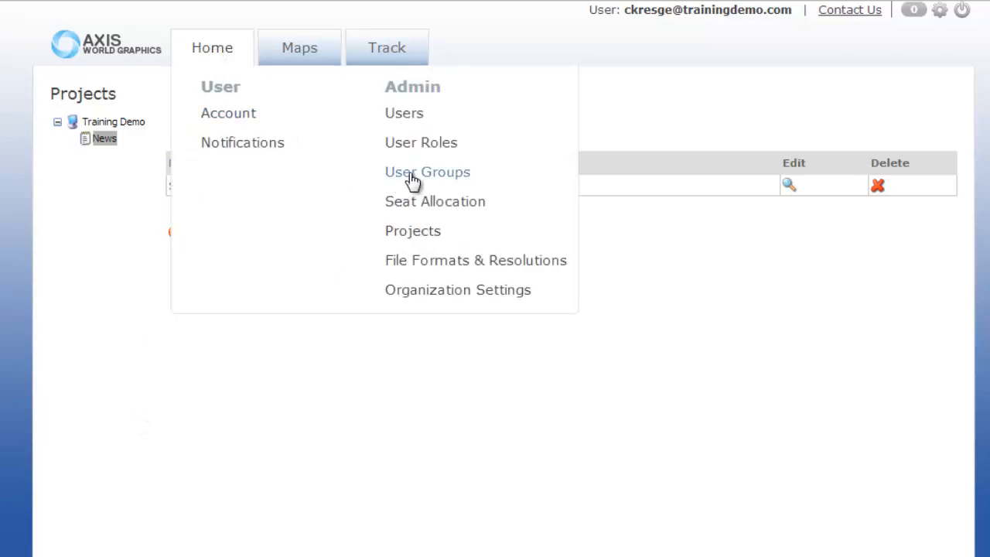
click(427, 172)
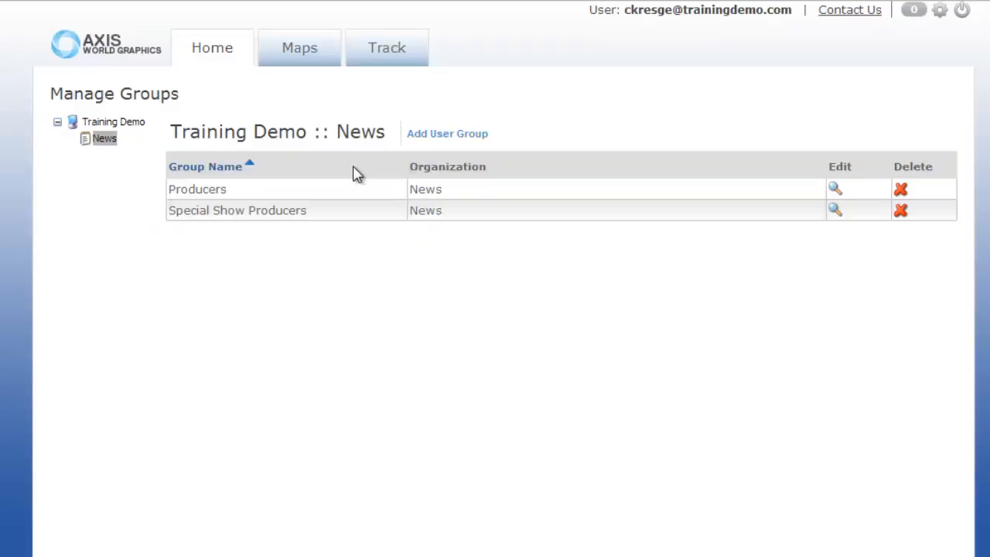
click(113, 122)
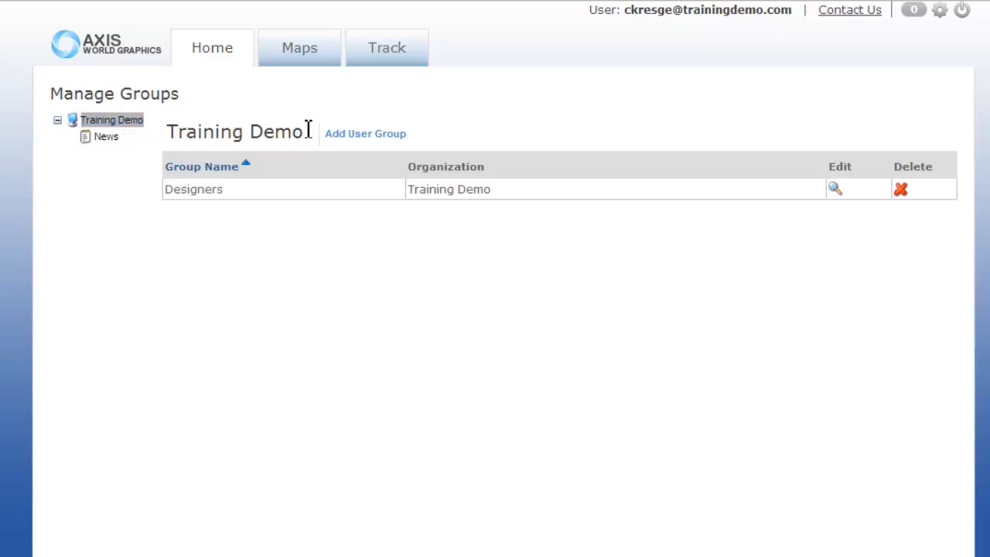
click(365, 133)
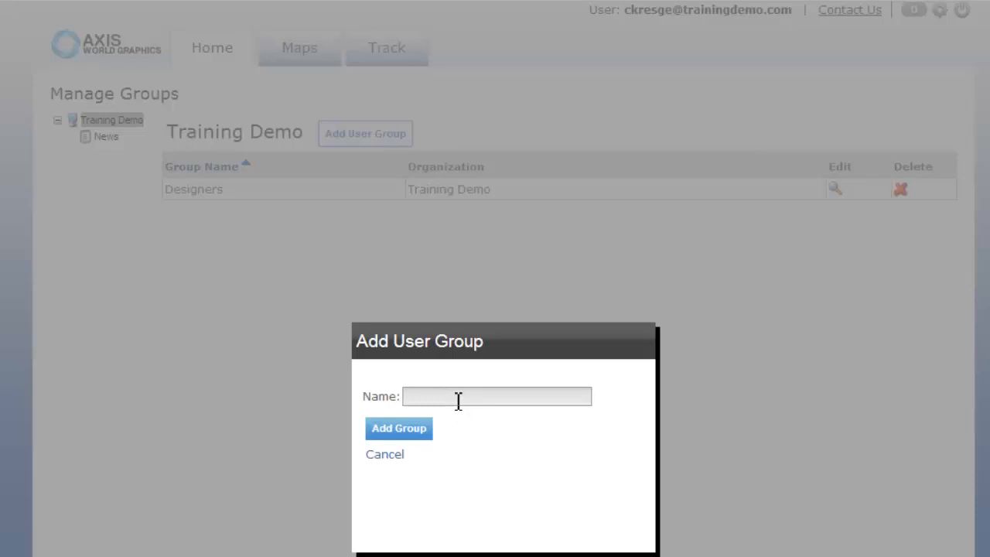
text(Admin)
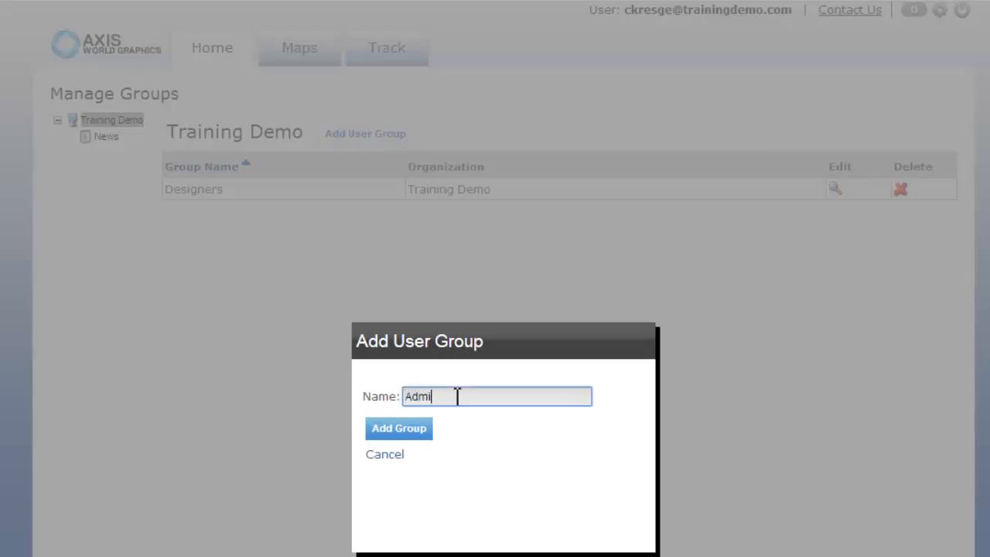
click(399, 428)
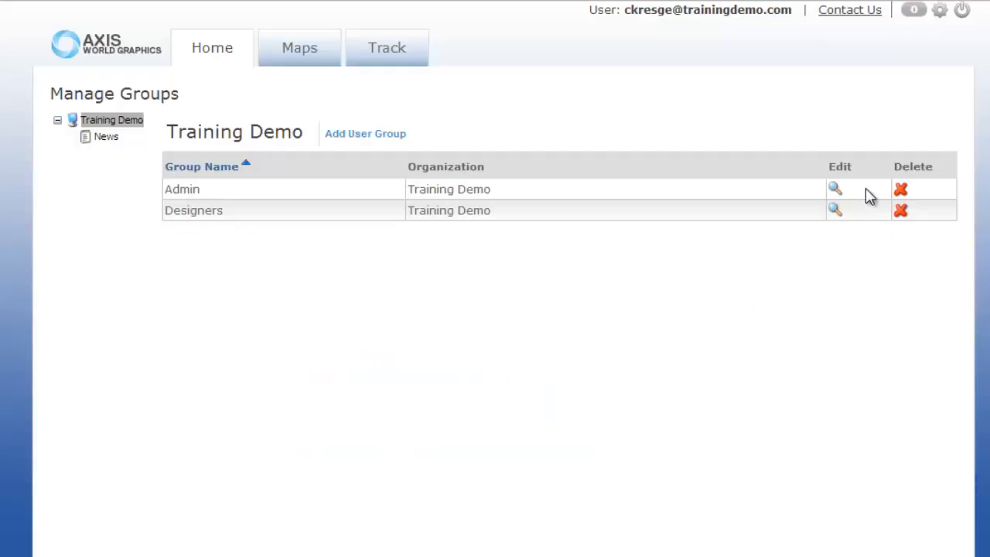
click(836, 189)
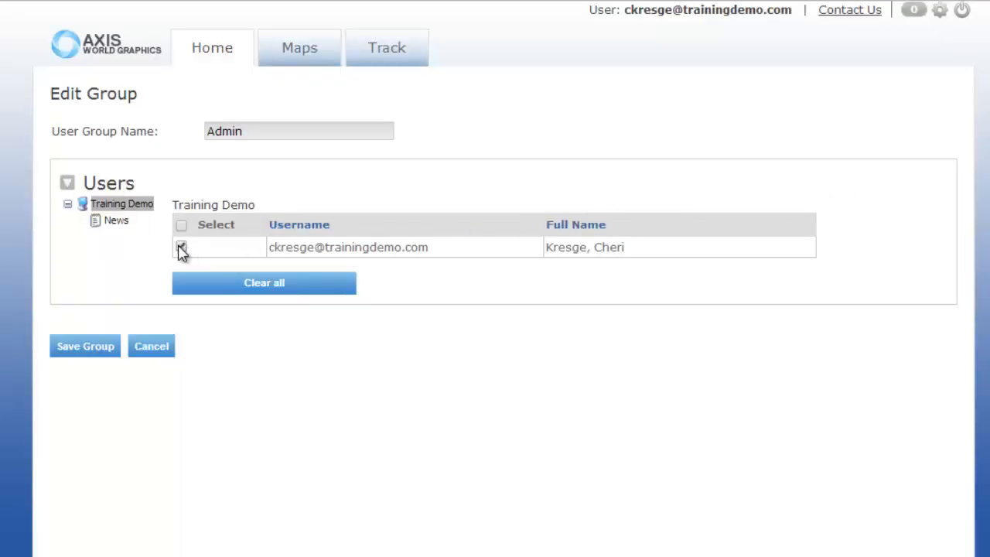
click(85, 346)
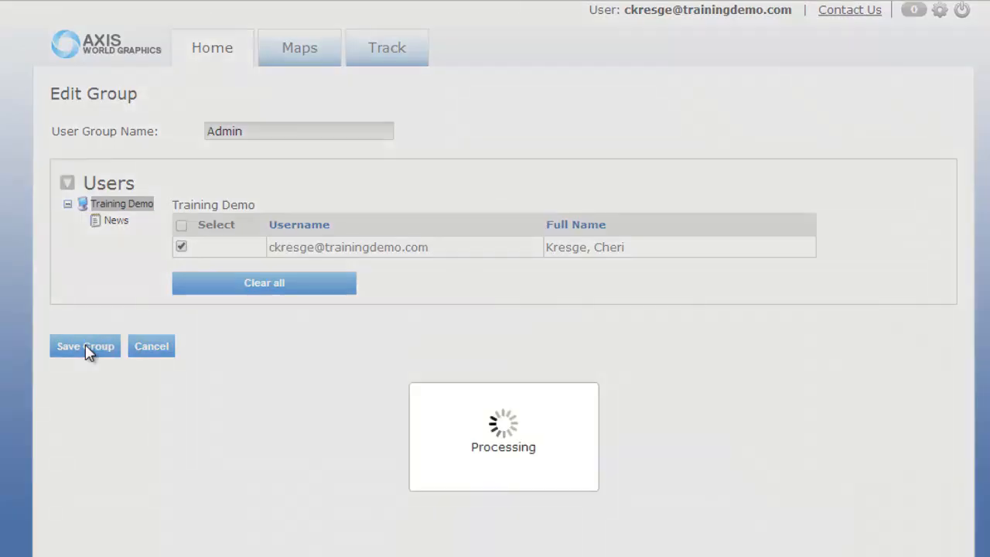
click(85, 345)
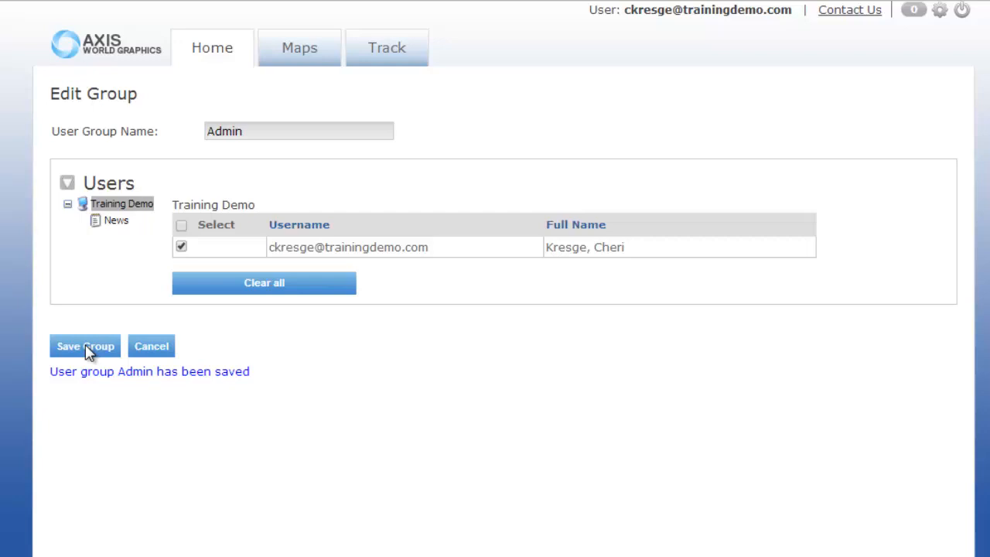
mouse_move(233, 84)
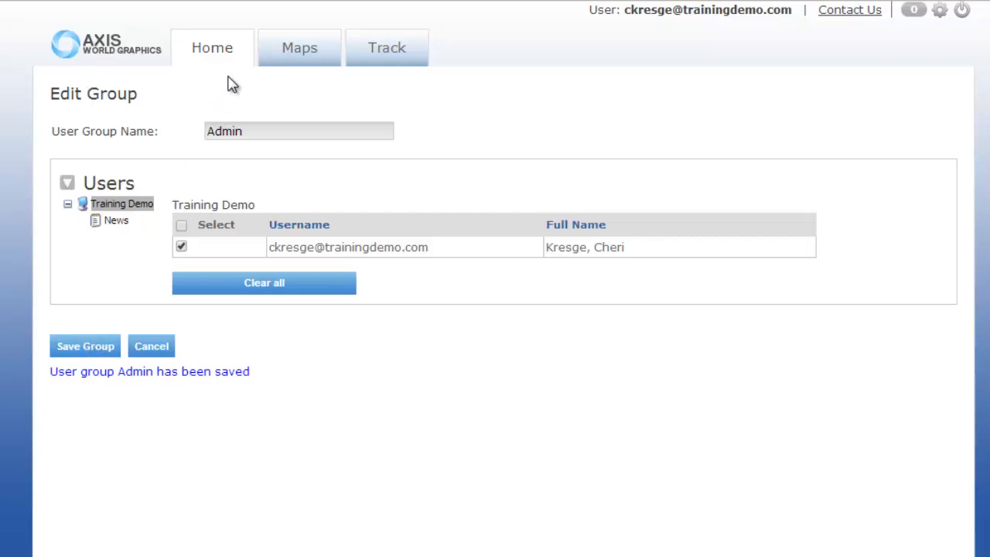
click(212, 47)
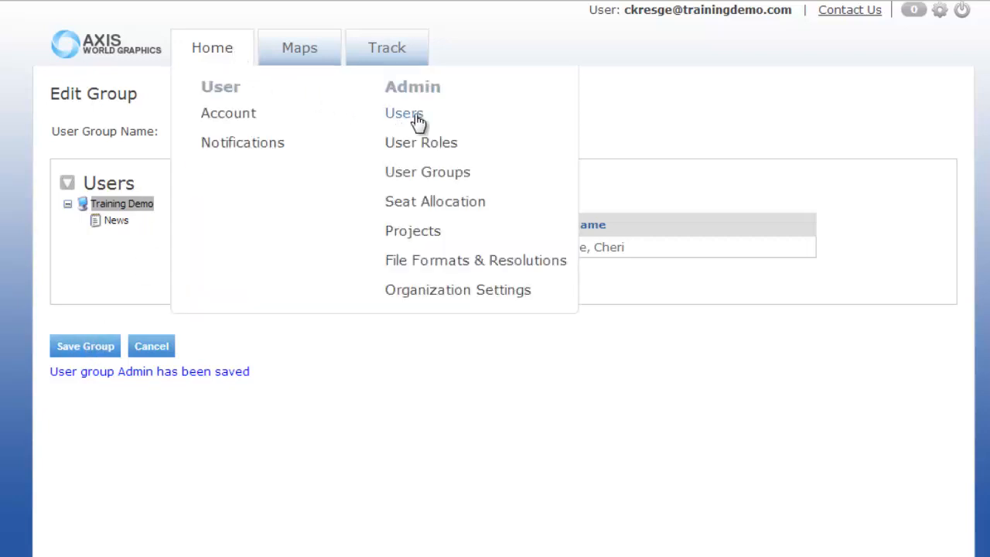
click(404, 113)
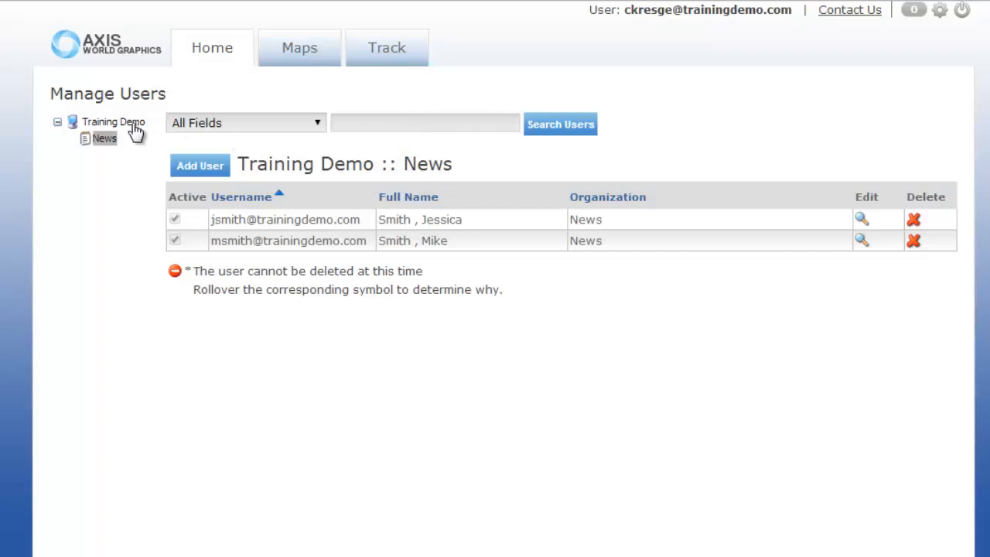
click(113, 122)
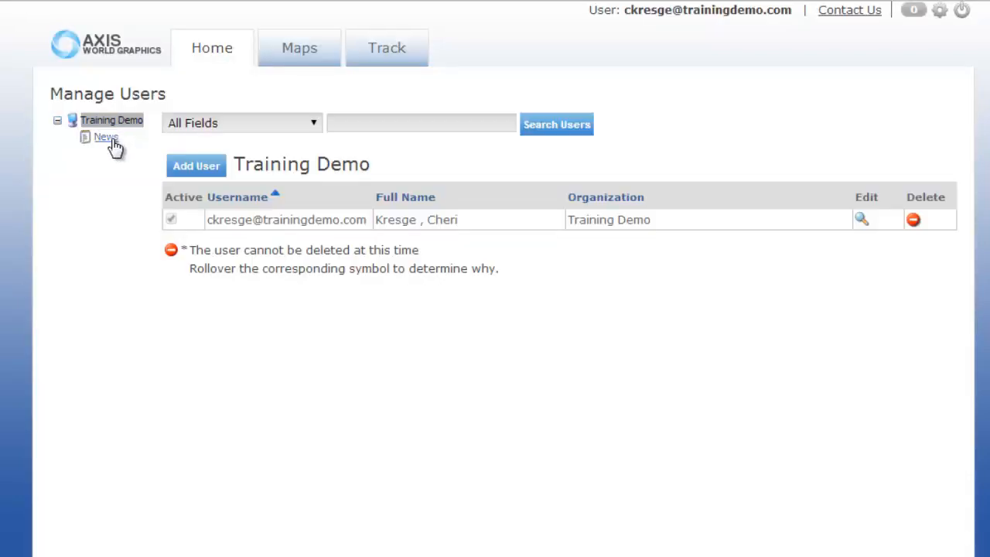
click(106, 137)
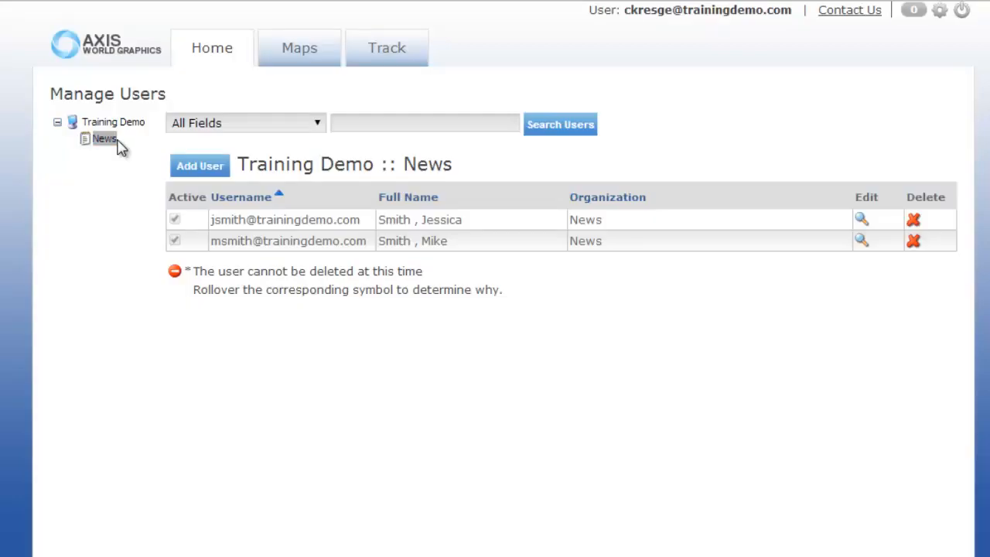
mouse_move(642, 236)
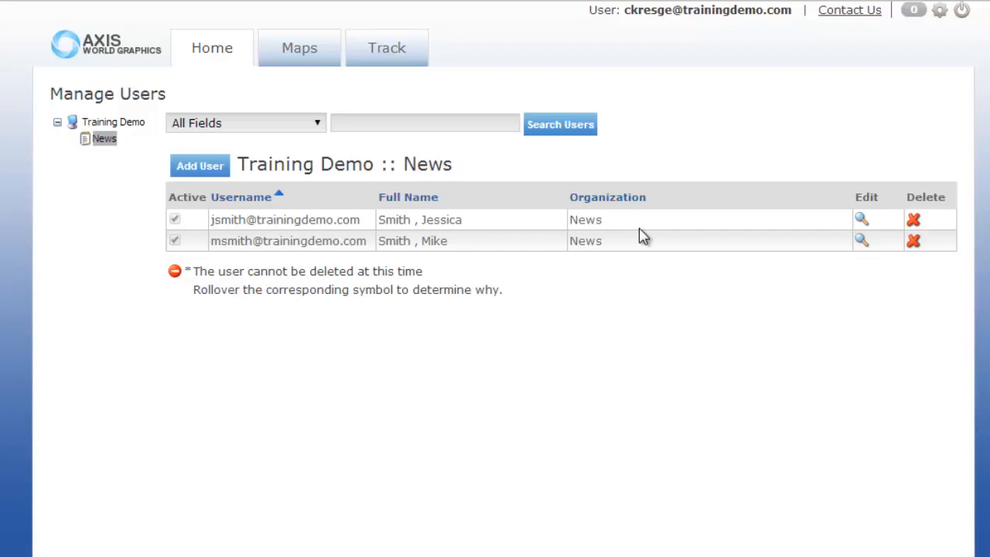
click(861, 219)
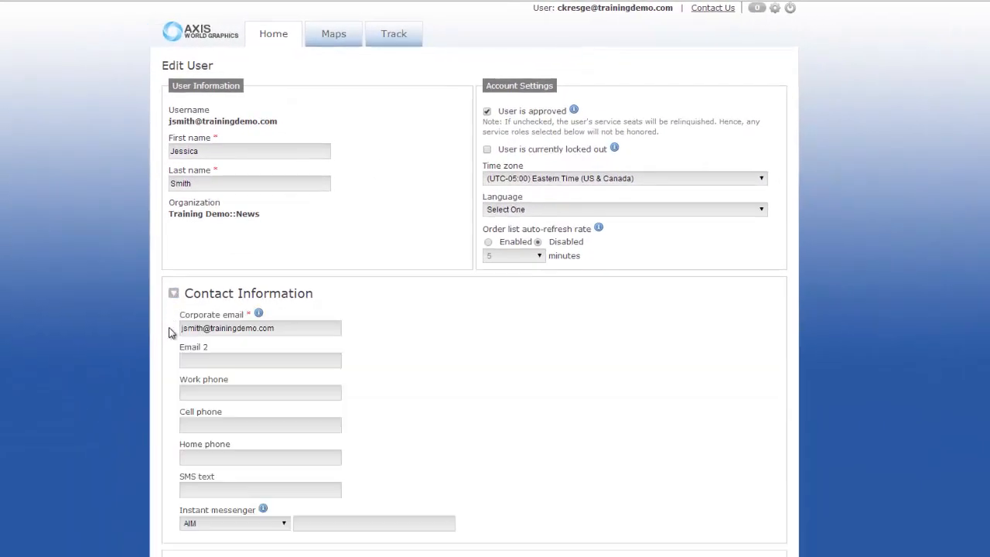
click(174, 293)
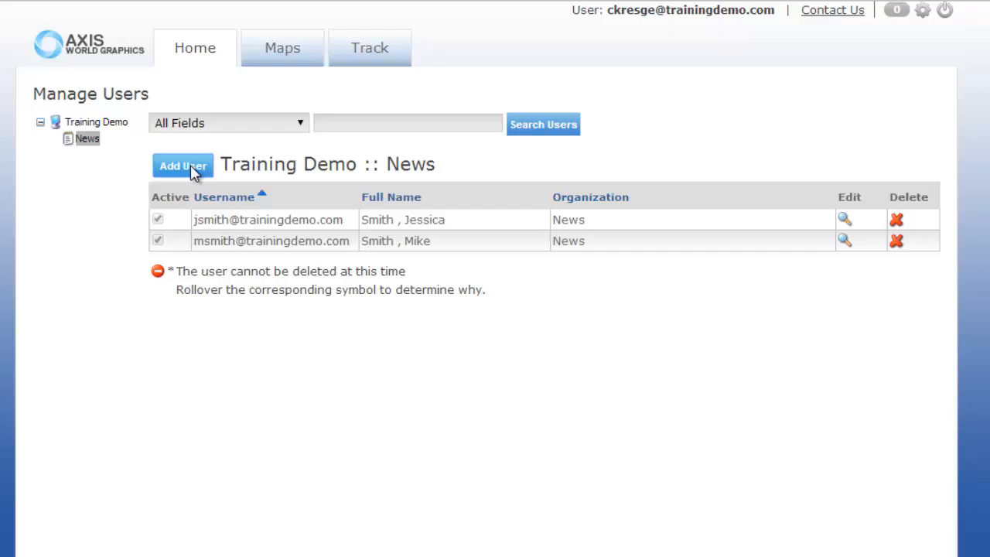
click(183, 165)
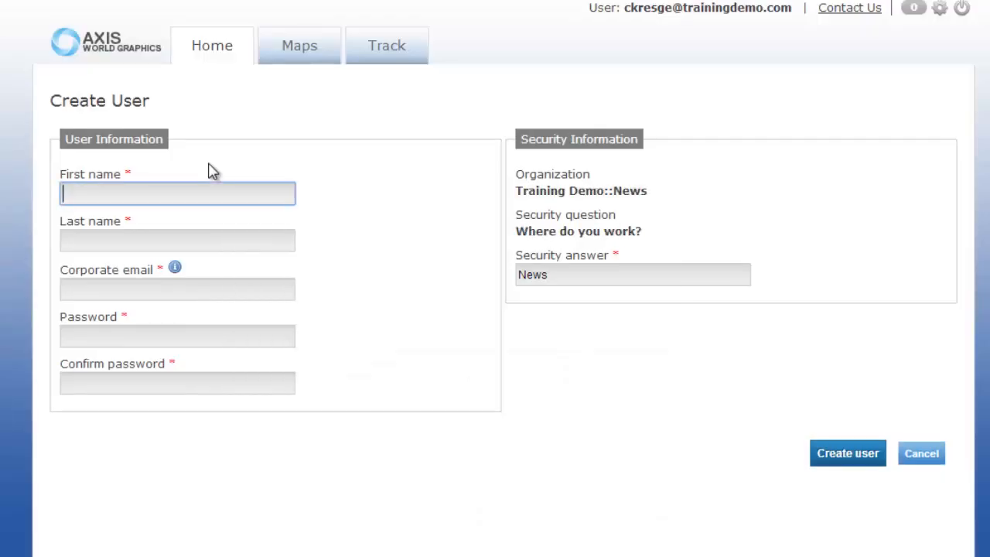
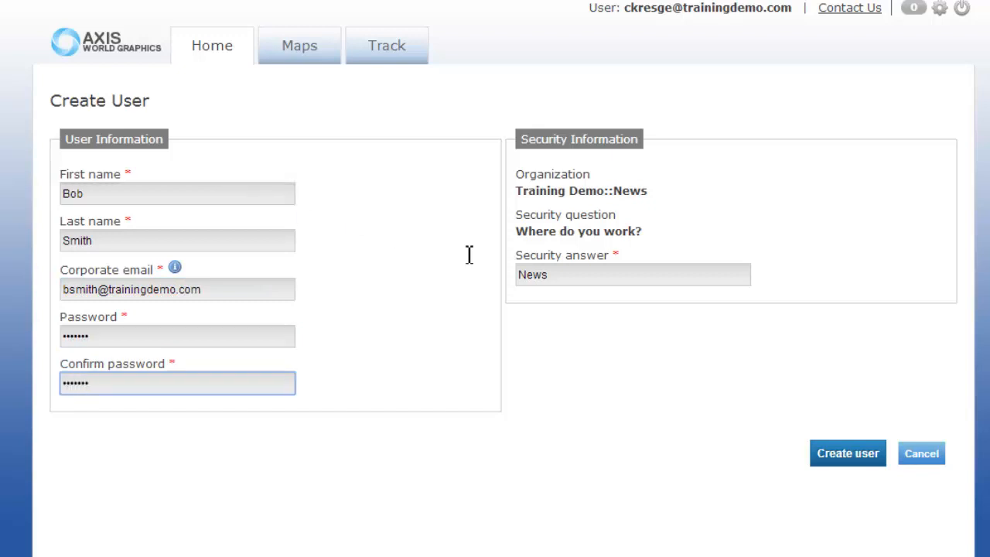
click(847, 454)
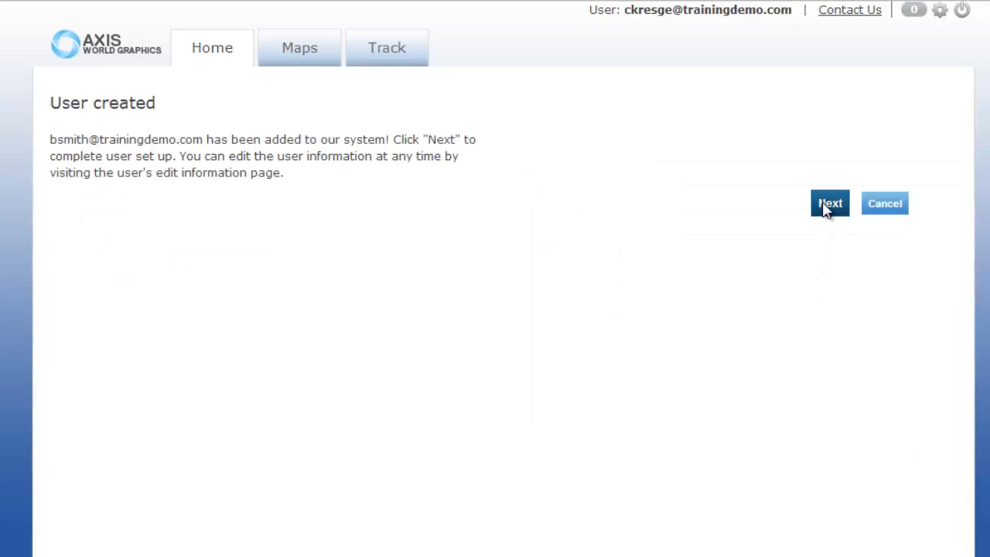
- Move the new-user wizard past contact info and account settings, keeping defaults
click(830, 203)
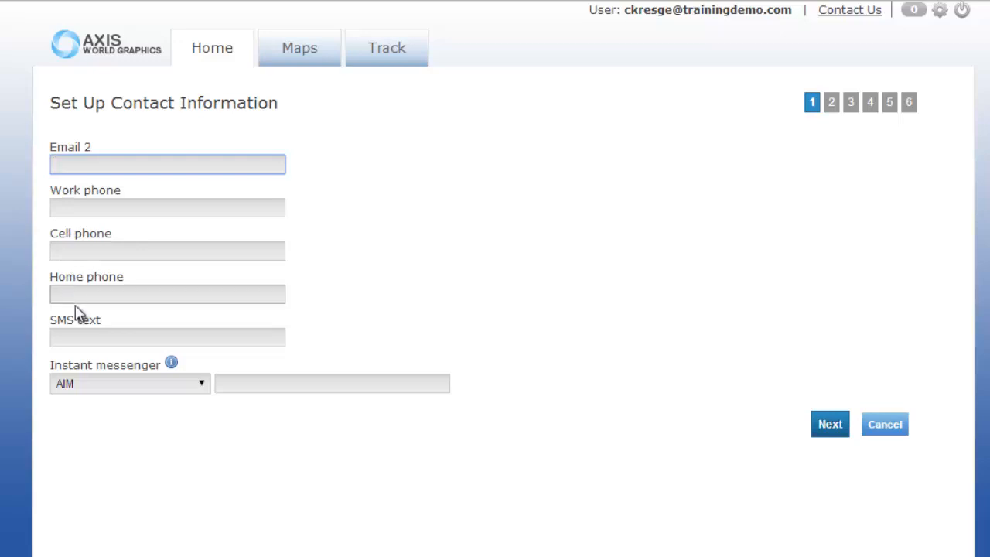
mouse_move(198, 390)
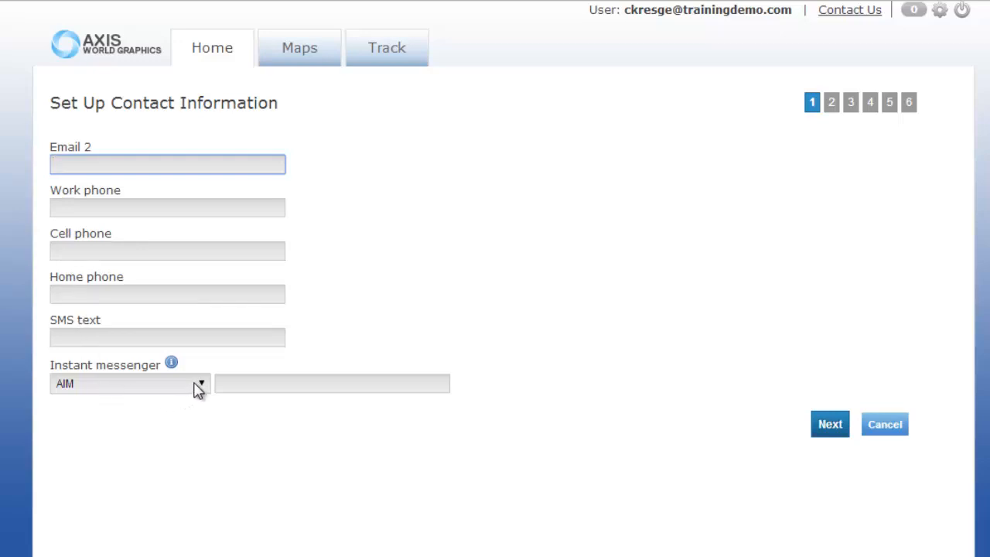
click(128, 383)
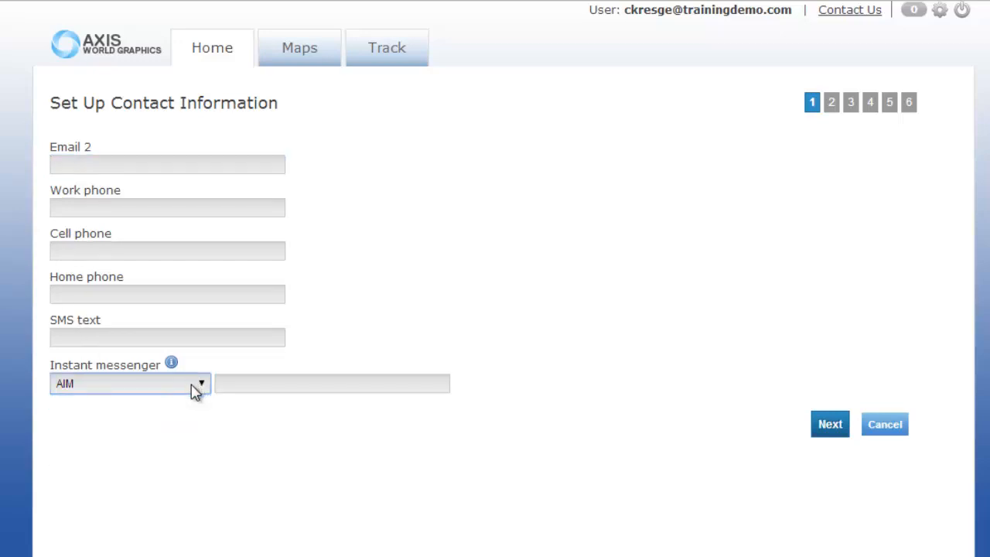
click(830, 424)
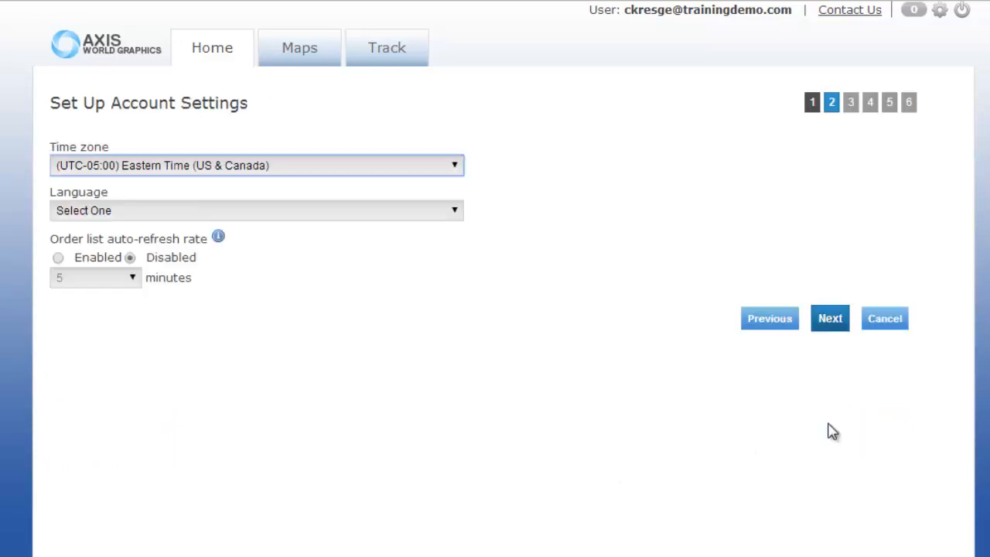
click(58, 257)
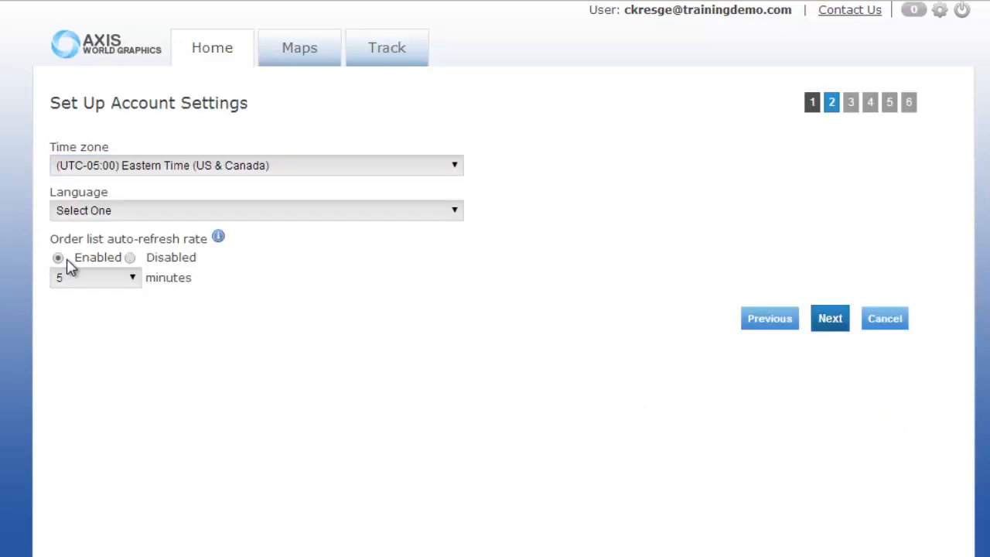
click(130, 258)
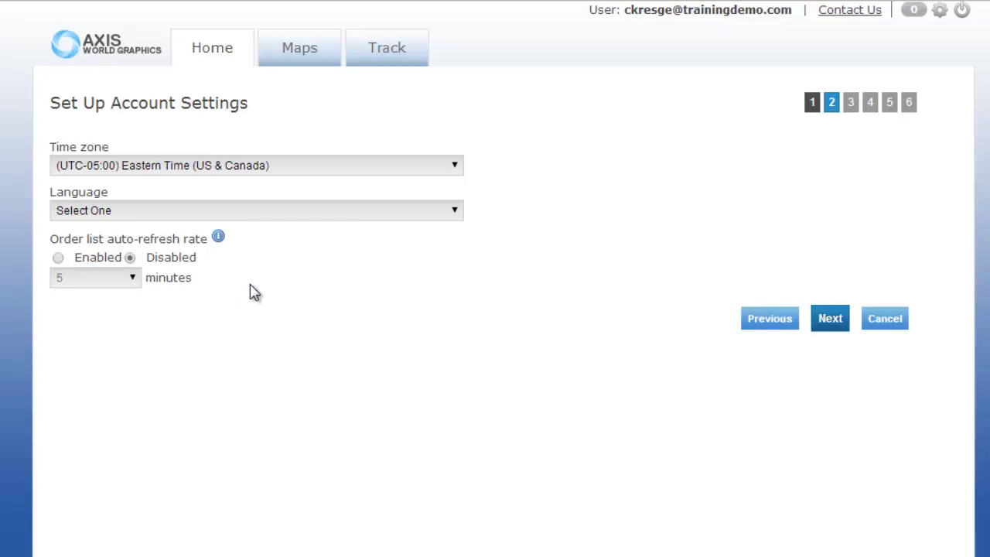
mouse_move(456, 228)
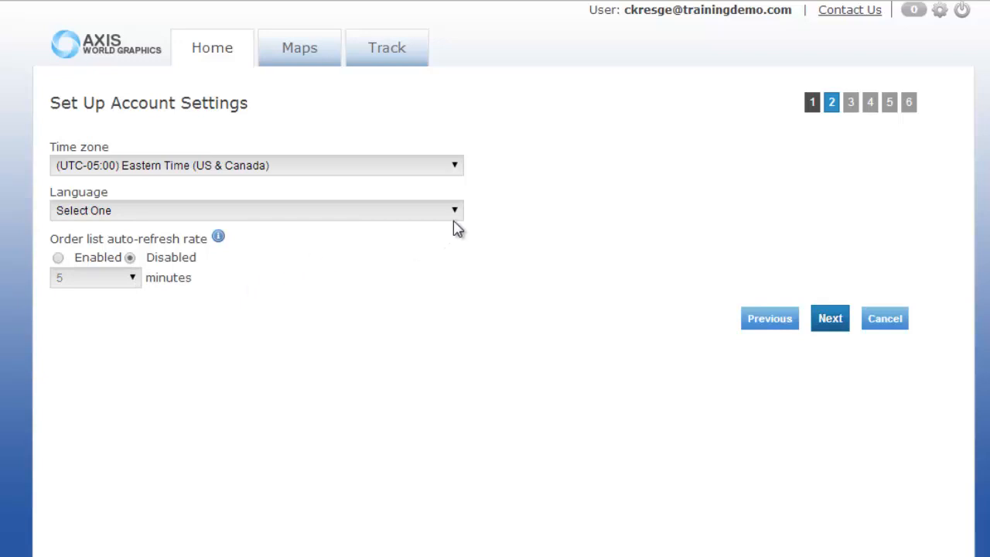
mouse_move(469, 234)
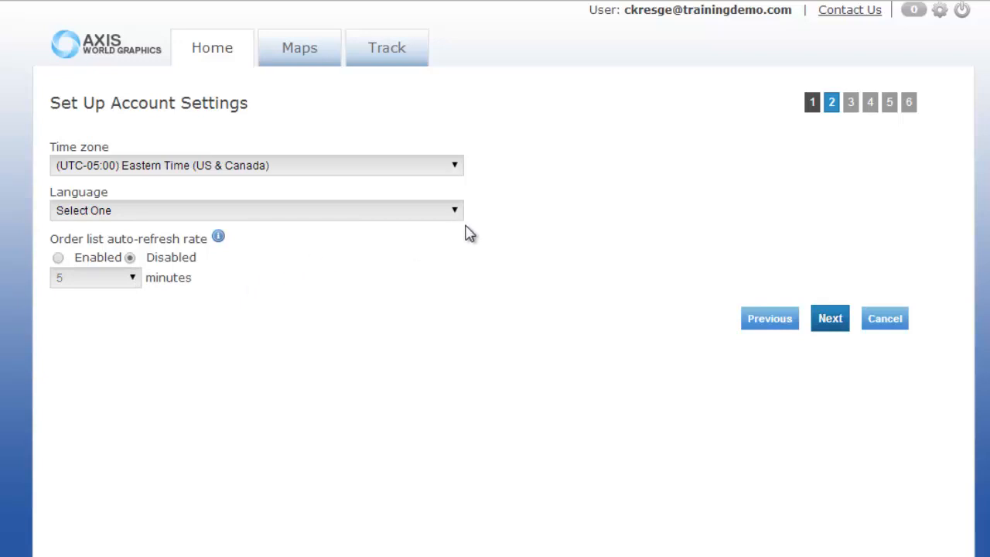
click(830, 318)
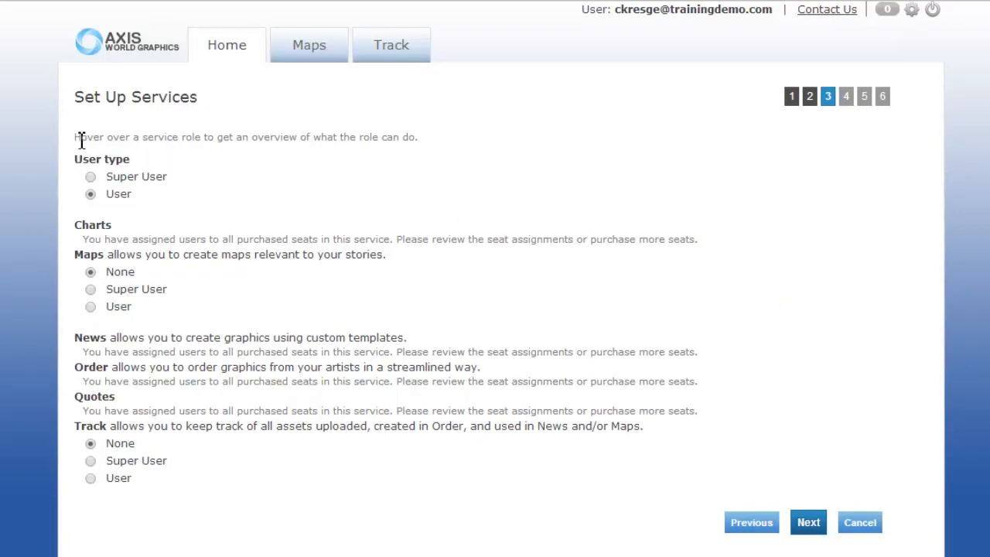
- Keep user type as User and choose the User role for Maps and Track
drag(78, 137, 417, 137)
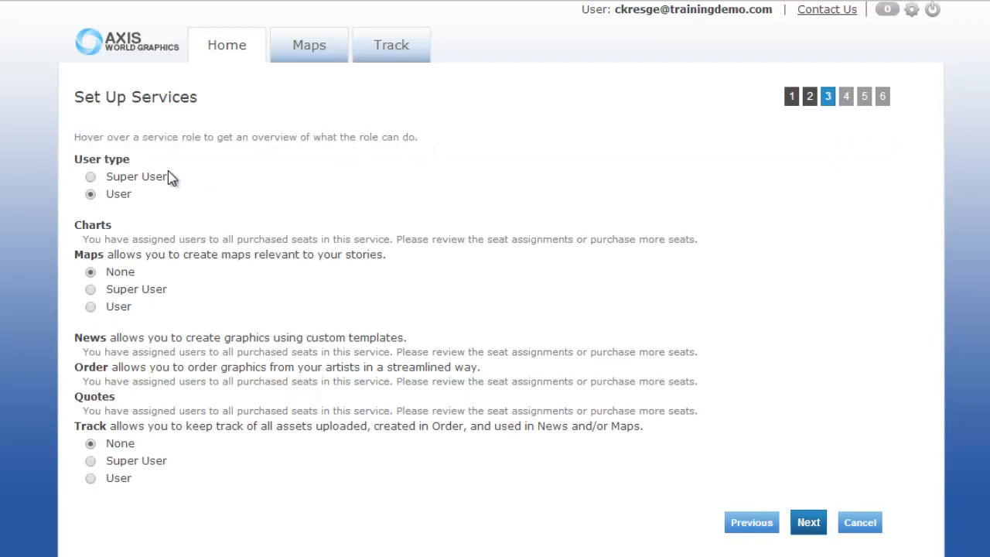
mouse_move(90, 176)
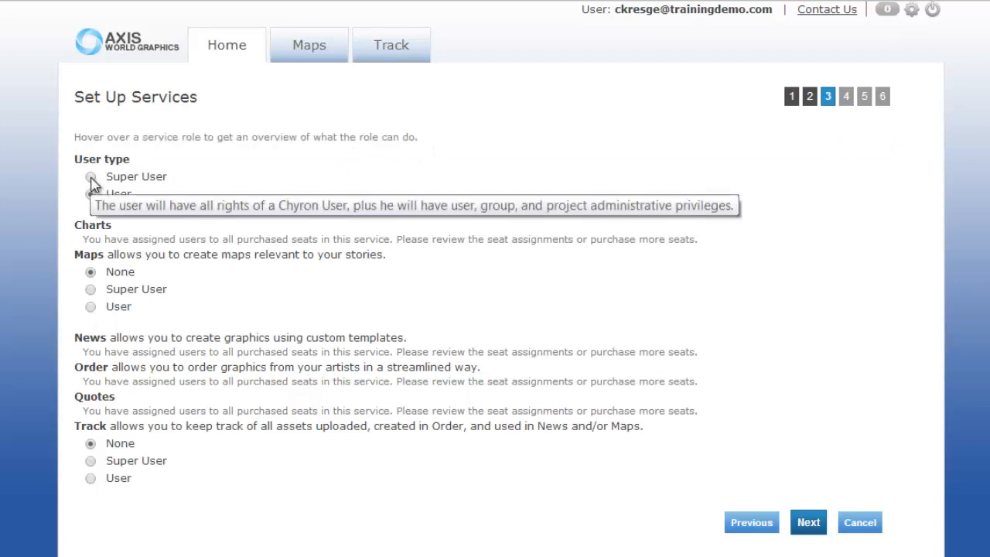
click(91, 195)
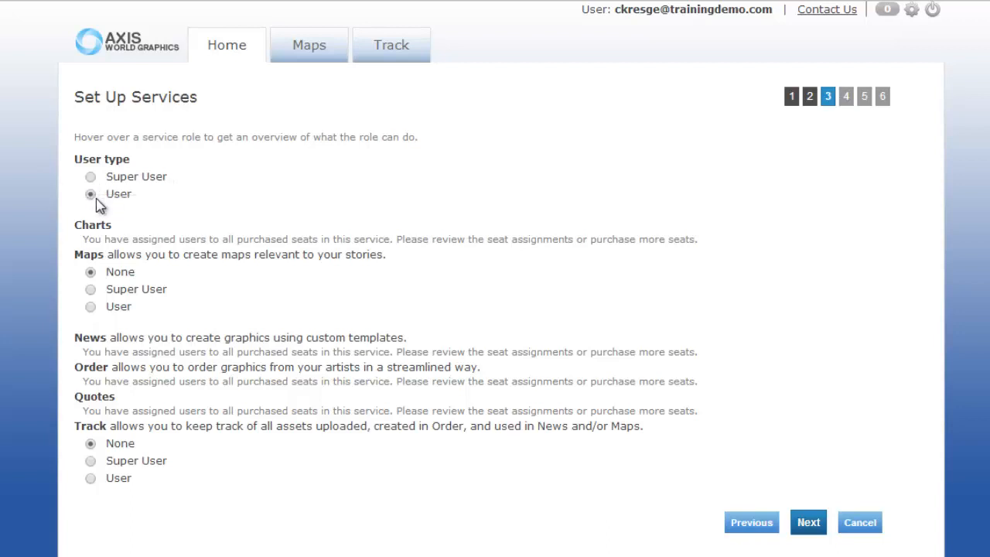
mouse_move(118, 194)
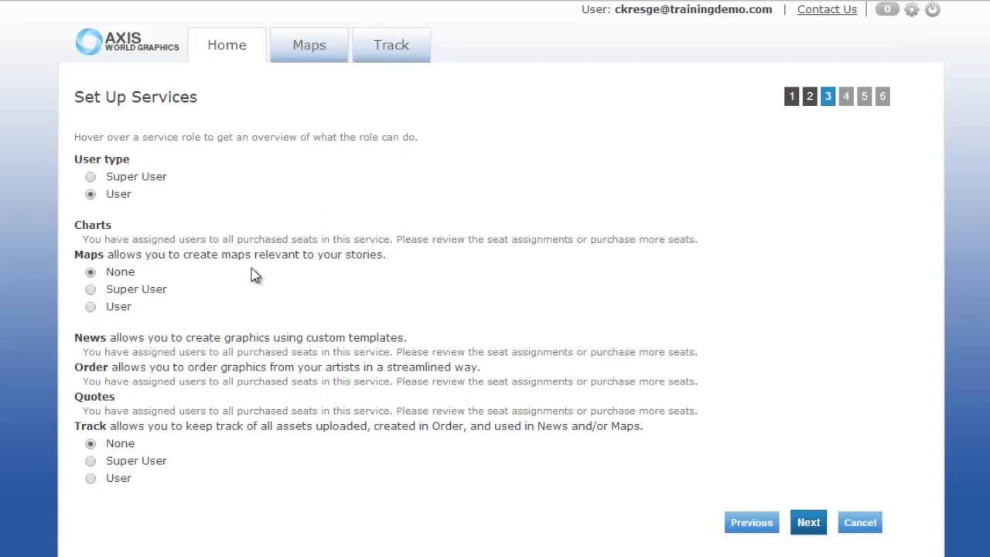
click(90, 306)
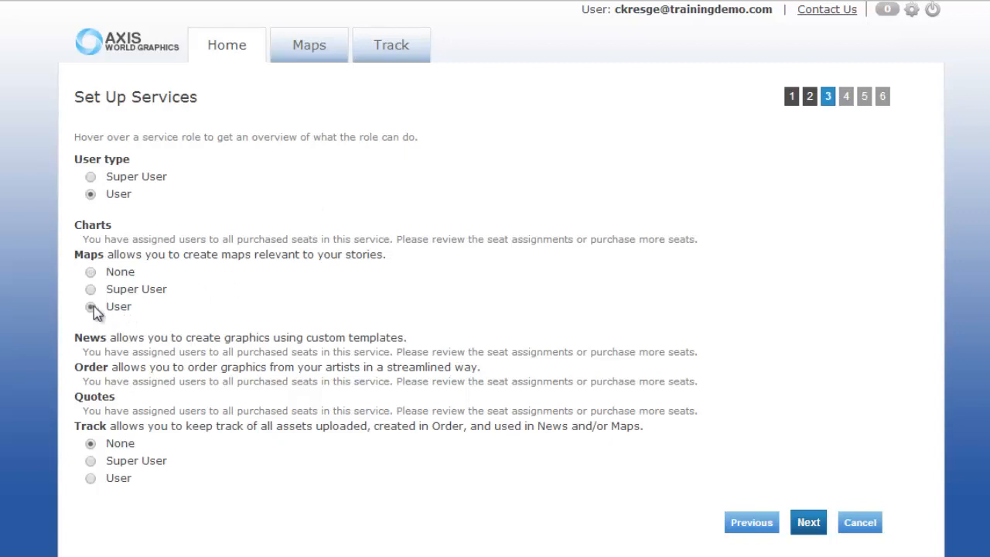
click(90, 306)
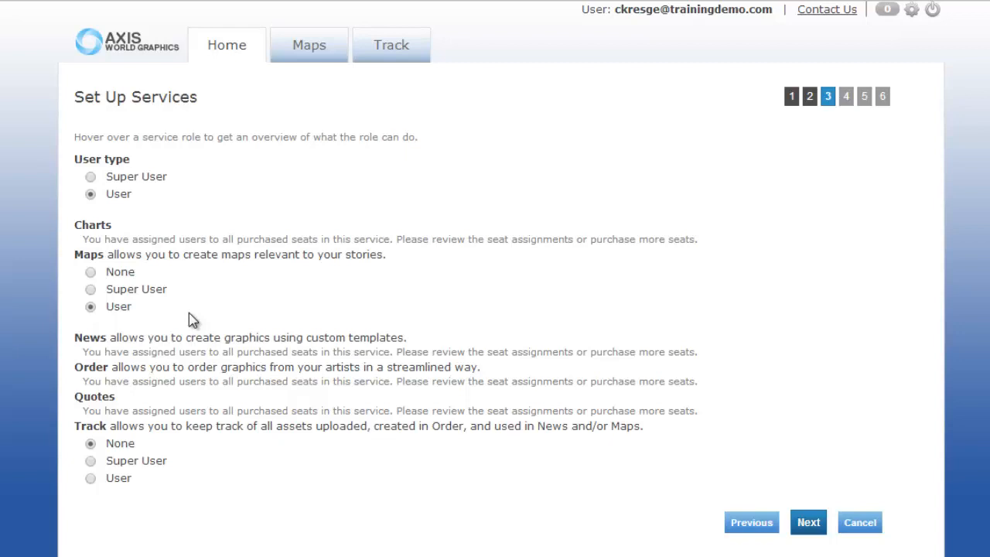
mouse_move(117, 374)
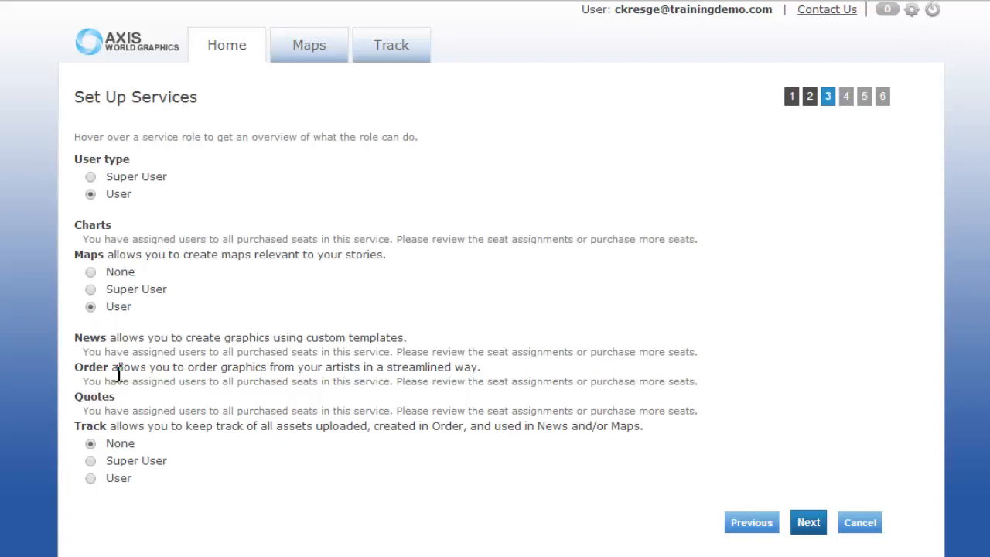
mouse_move(116, 416)
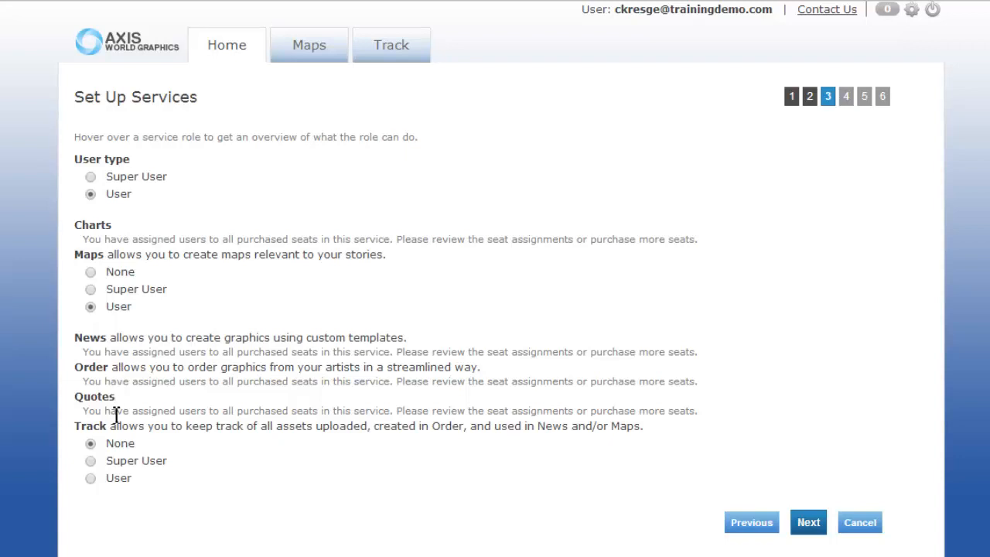
mouse_move(91, 478)
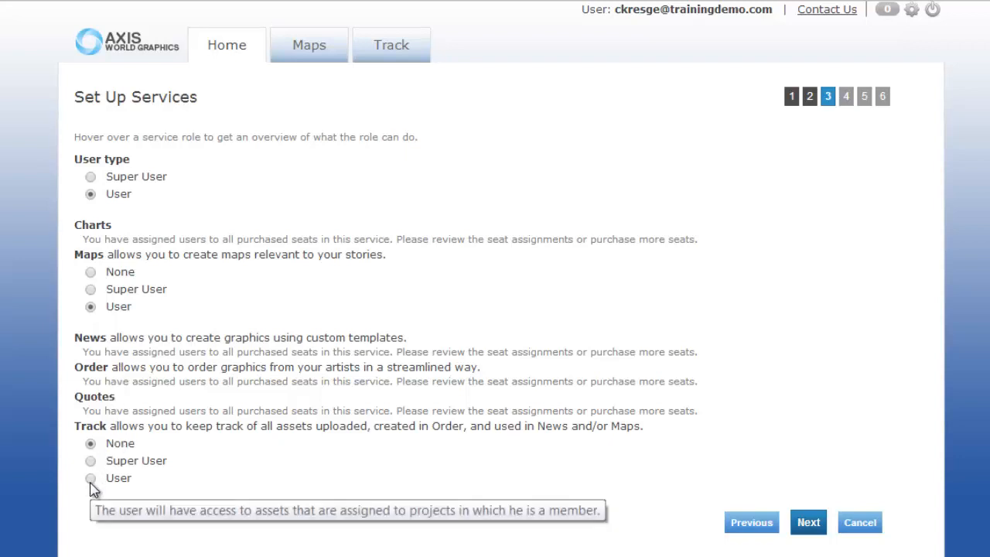
click(90, 478)
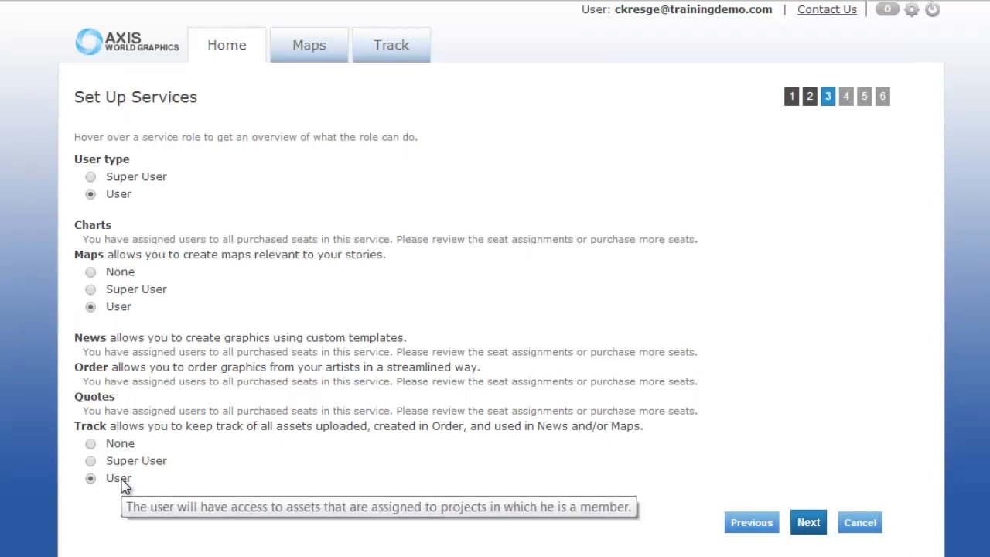
mouse_move(160, 535)
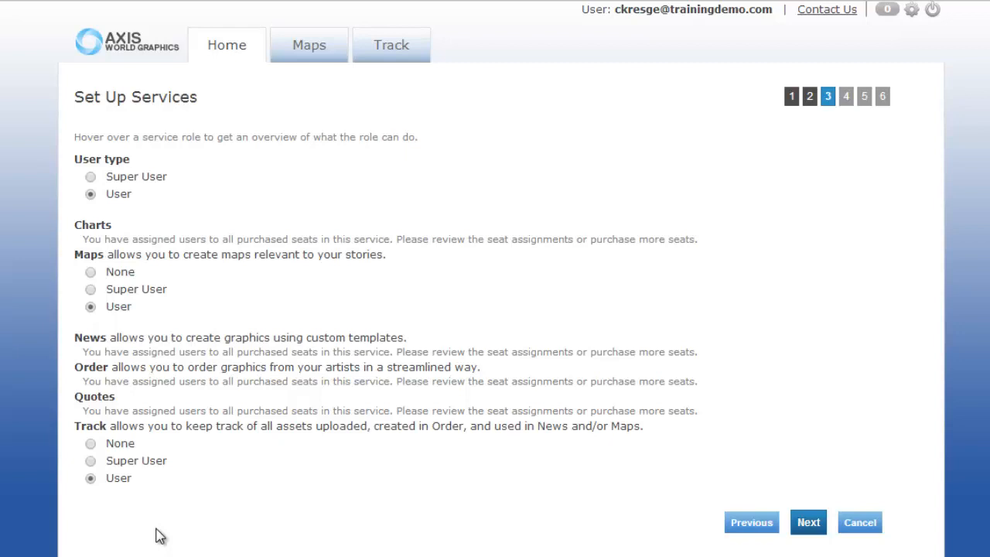
mouse_move(809, 522)
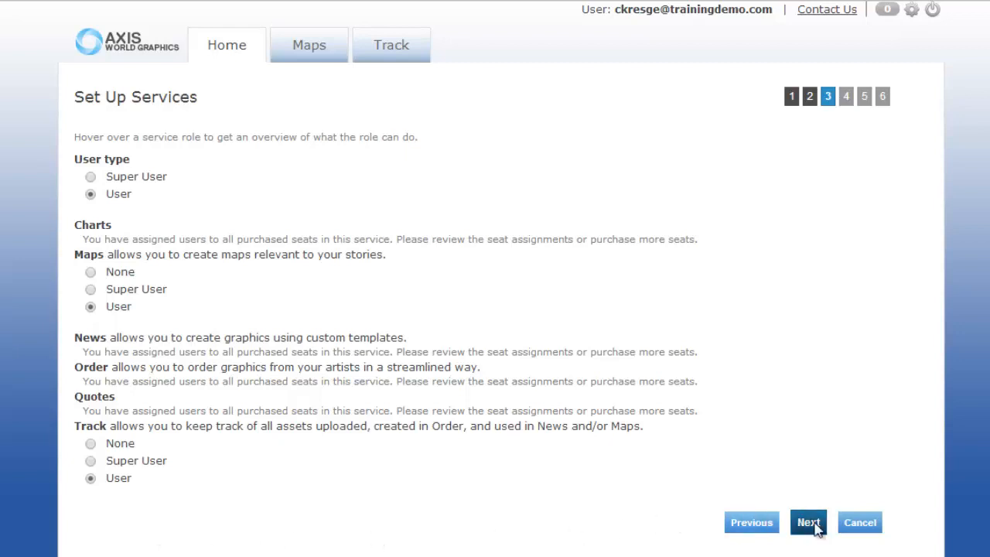
- Accept the Producers group and Special Show Map project in the wizard
click(808, 523)
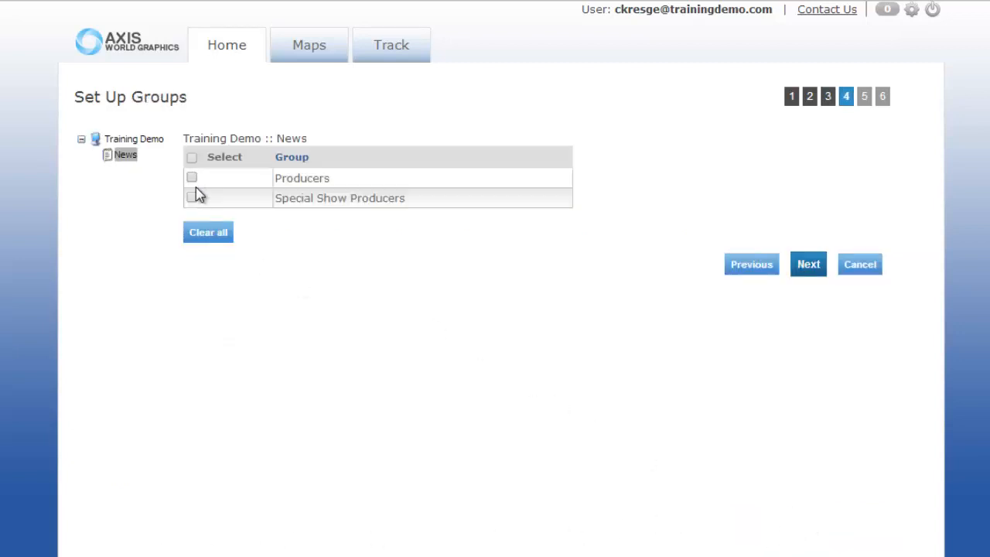
click(192, 178)
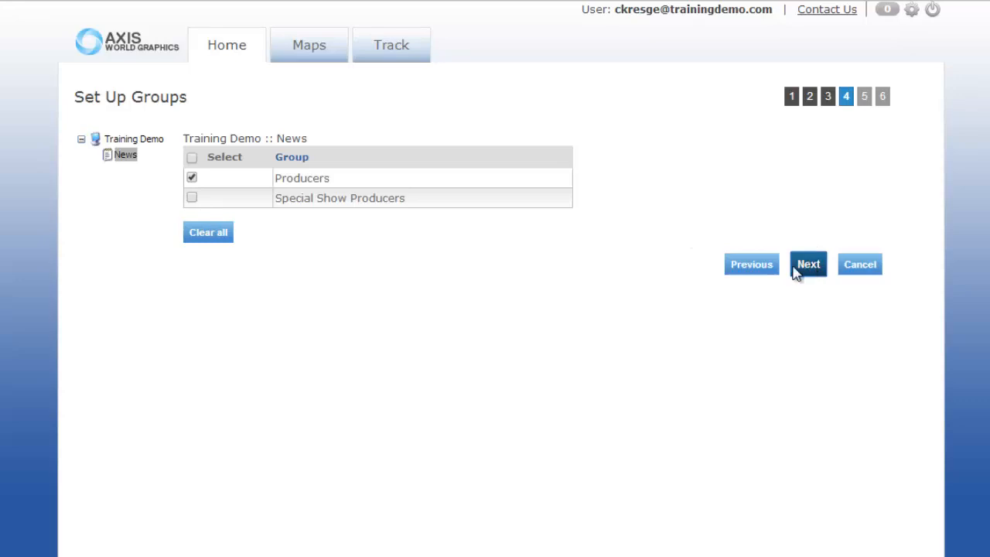
click(807, 263)
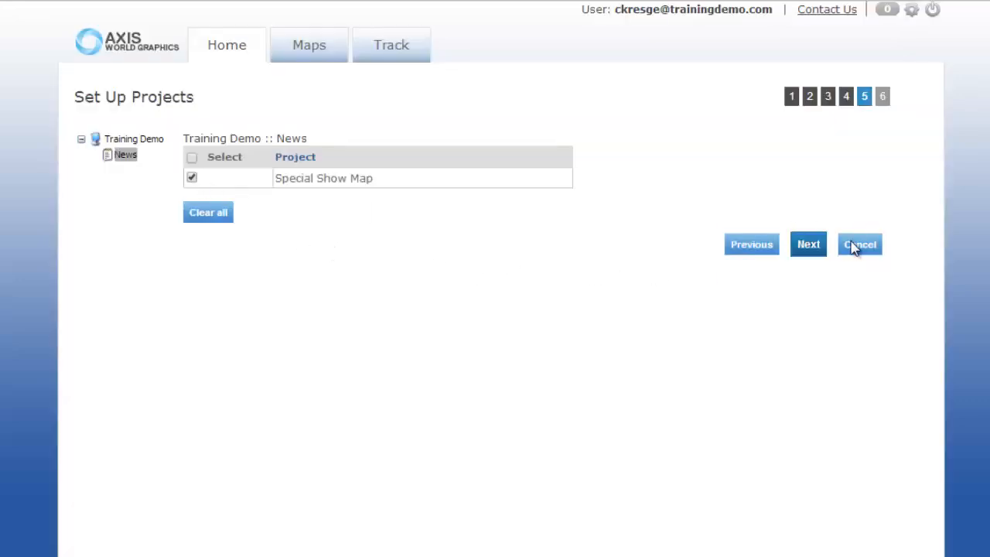
click(808, 243)
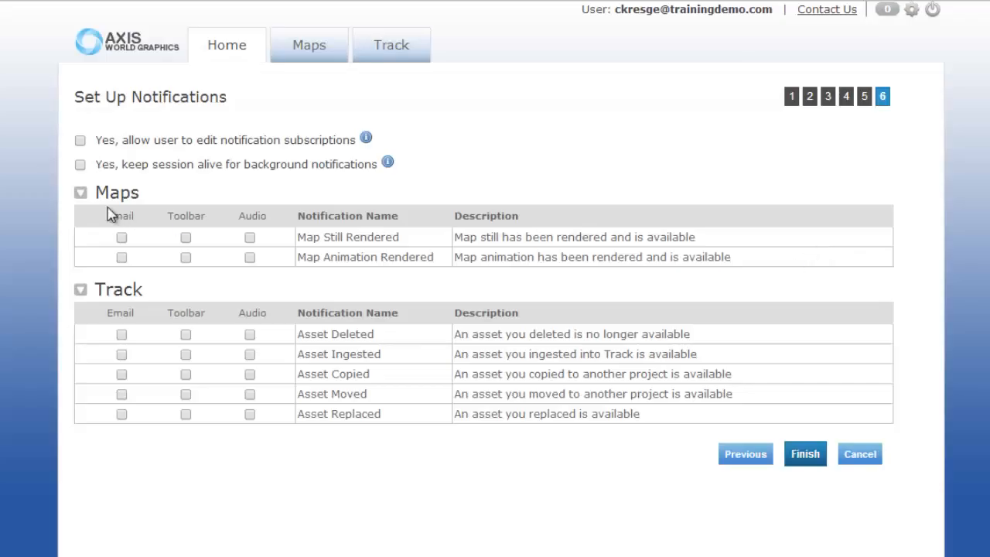
- Allow editing notification subscriptions, enable Map Animation Rendered toolbar alerts, and finish
click(79, 140)
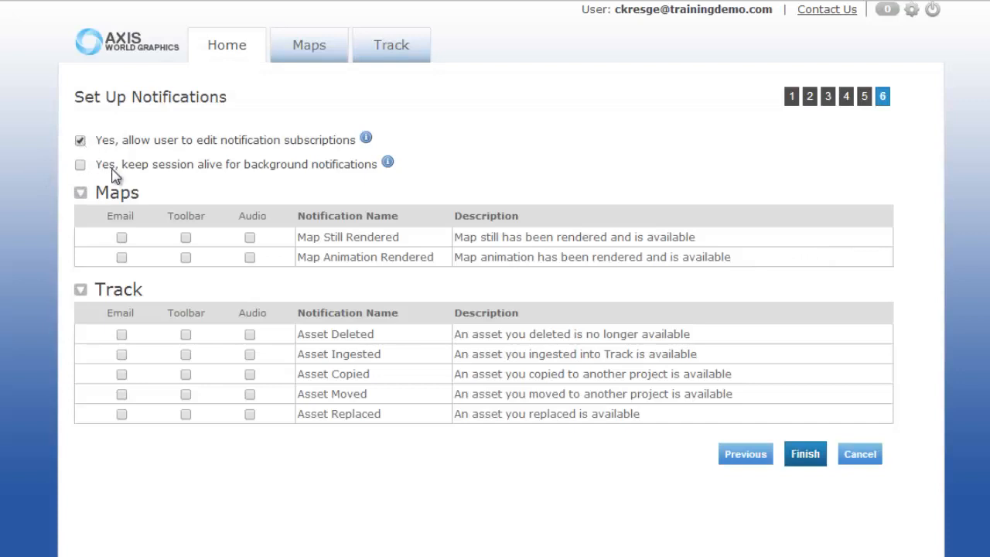
mouse_move(185, 252)
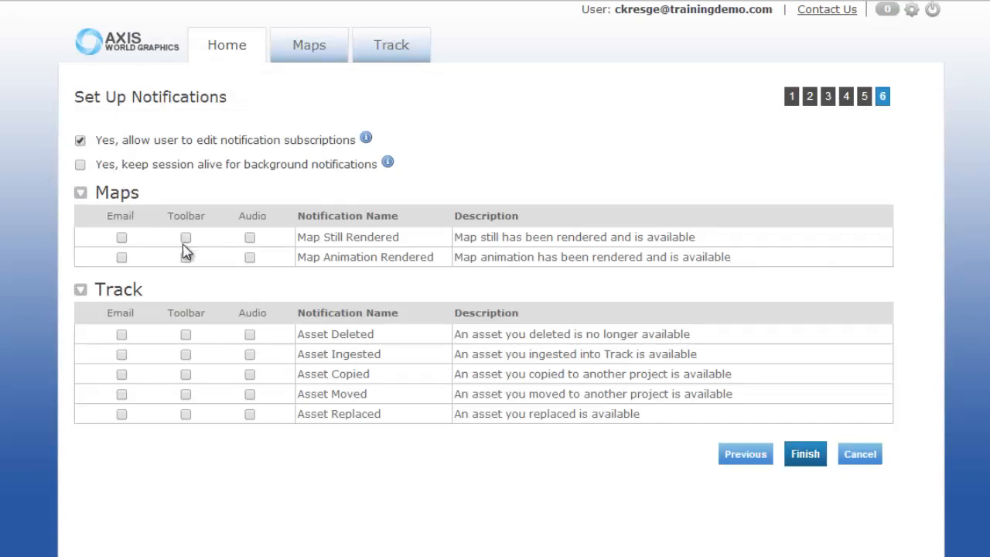
click(186, 257)
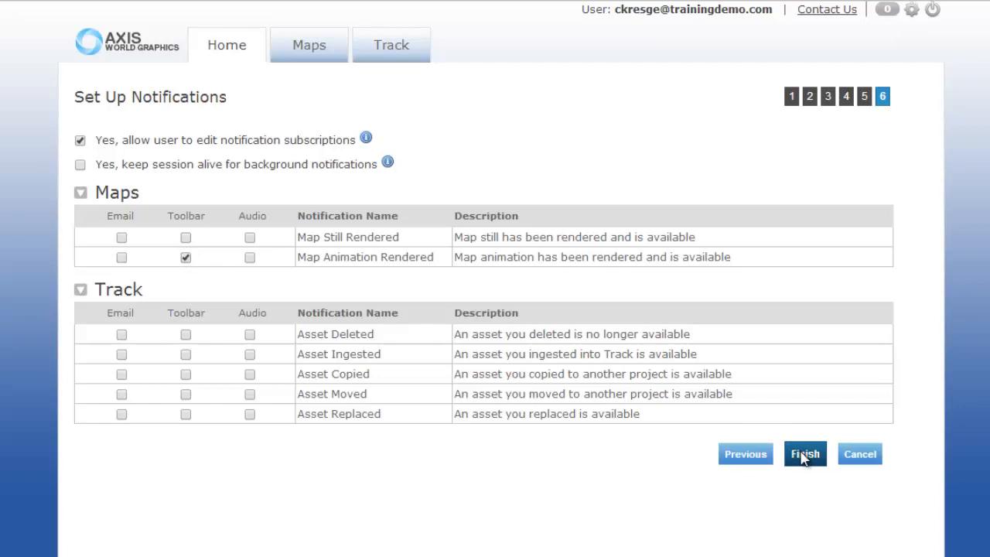
click(804, 454)
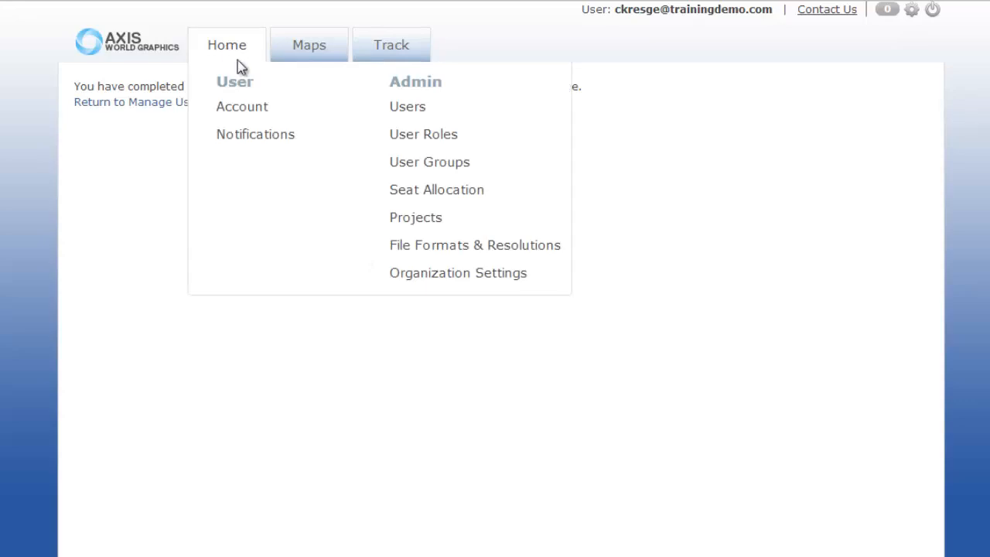
- In User Roles, set Track and Maps to User for the remaining News users and save
click(423, 133)
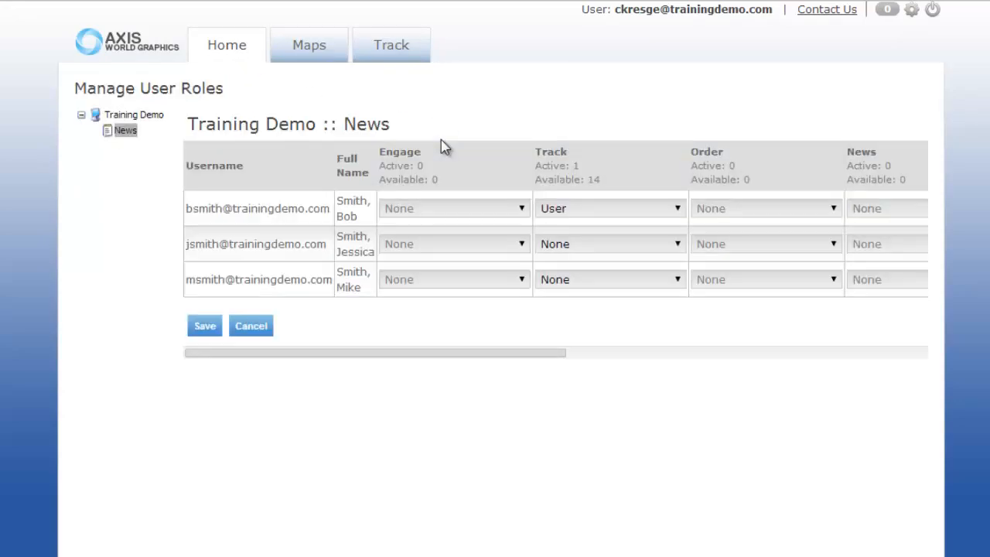
click(133, 113)
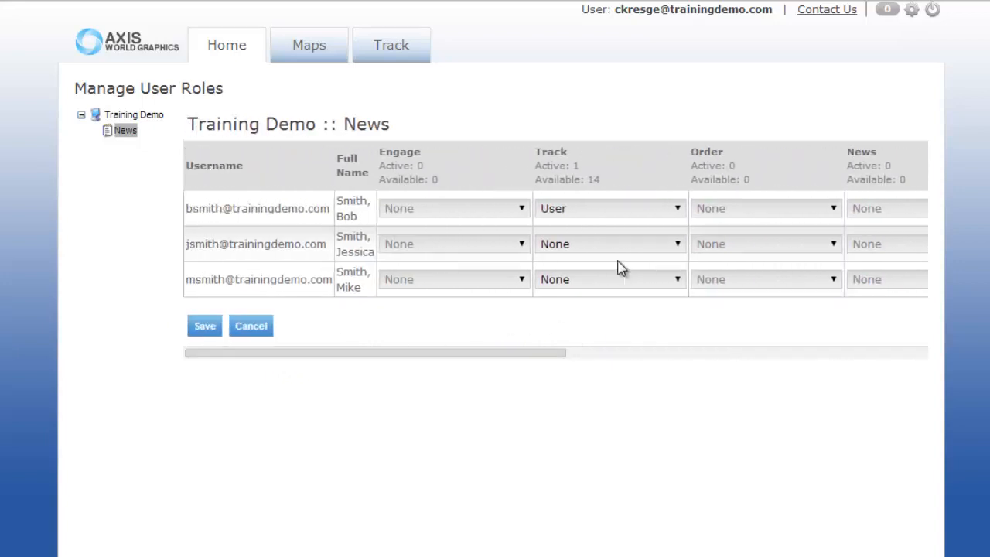
click(609, 244)
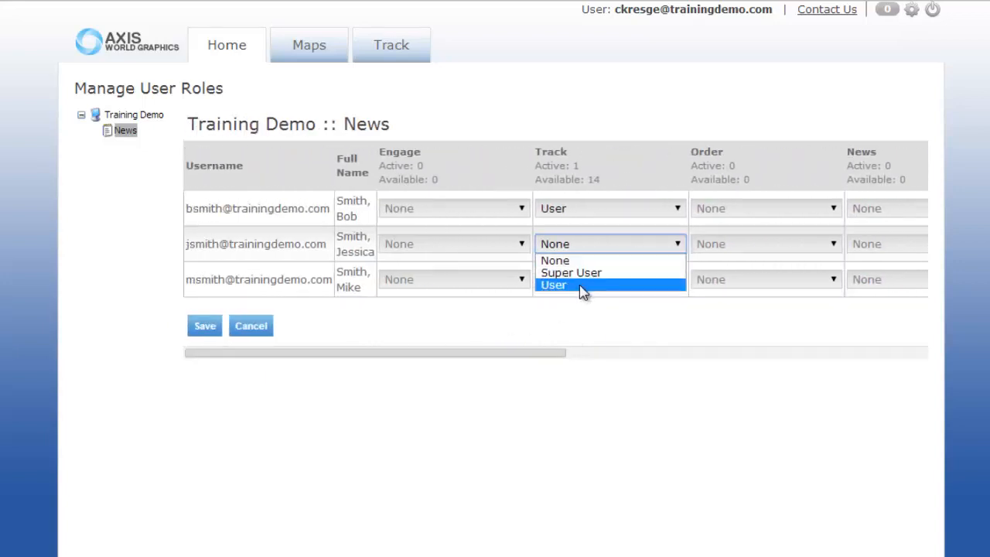
click(554, 285)
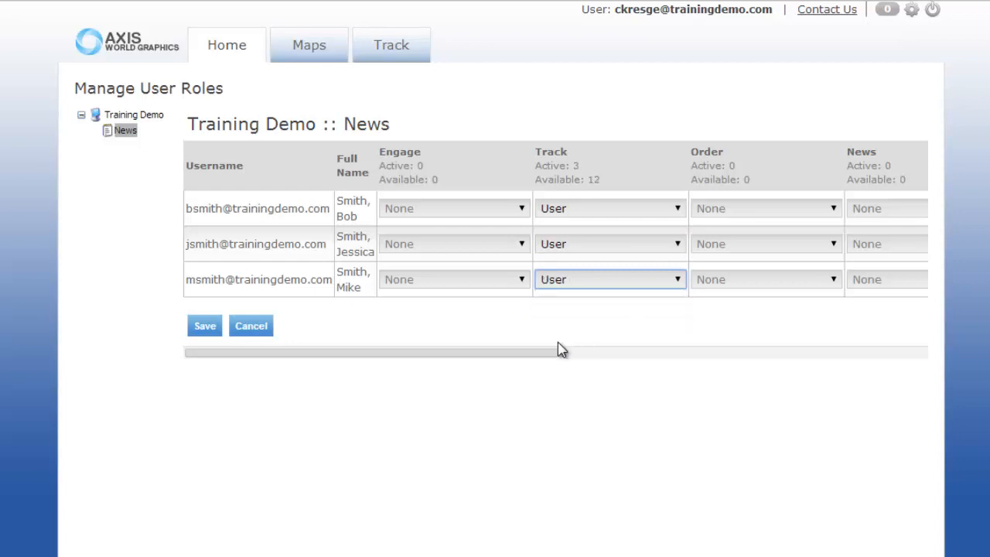
scroll(right, 3)
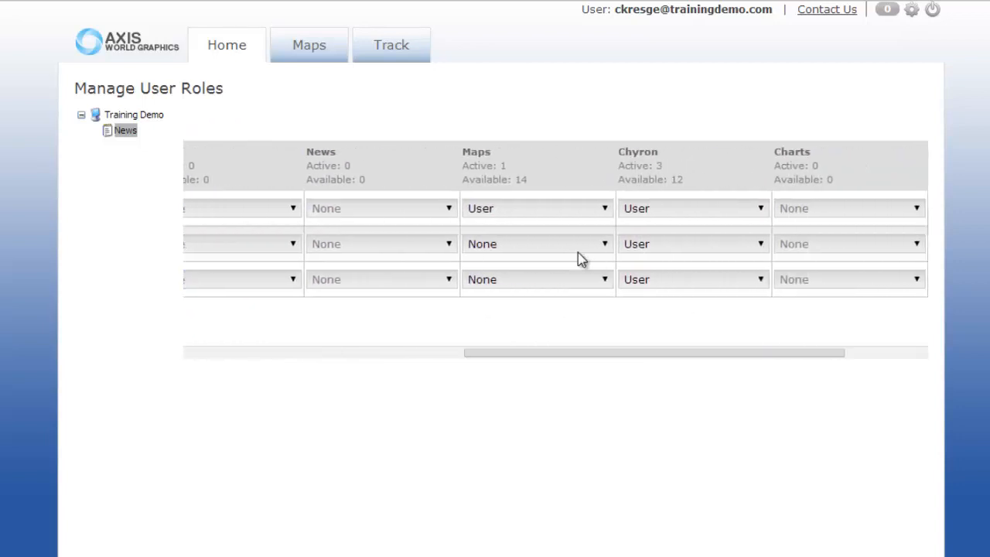
click(537, 244)
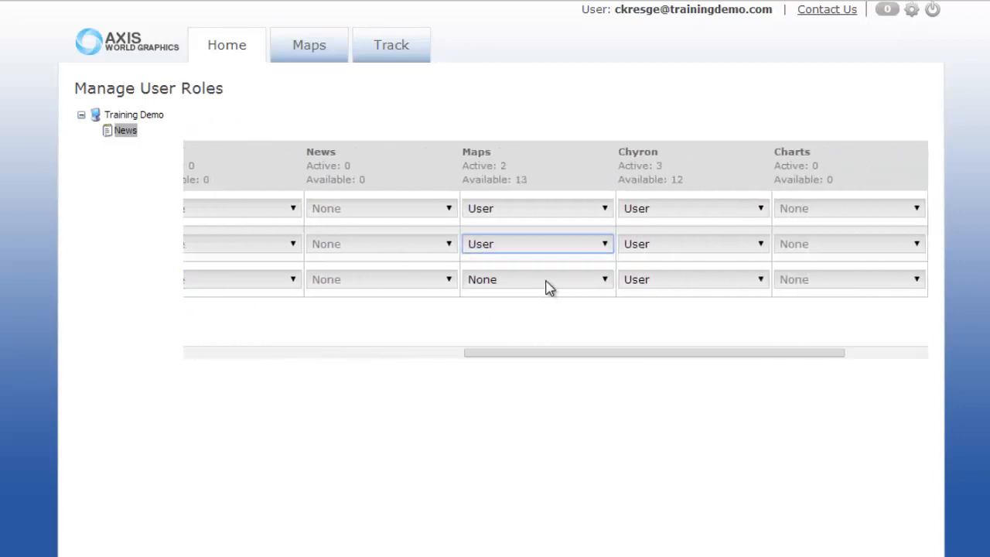
click(537, 280)
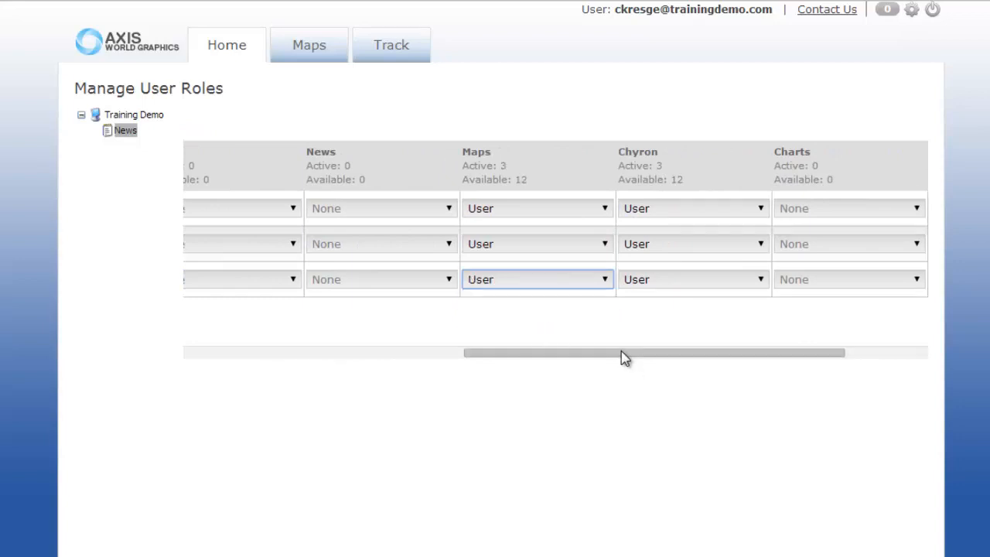
click(205, 326)
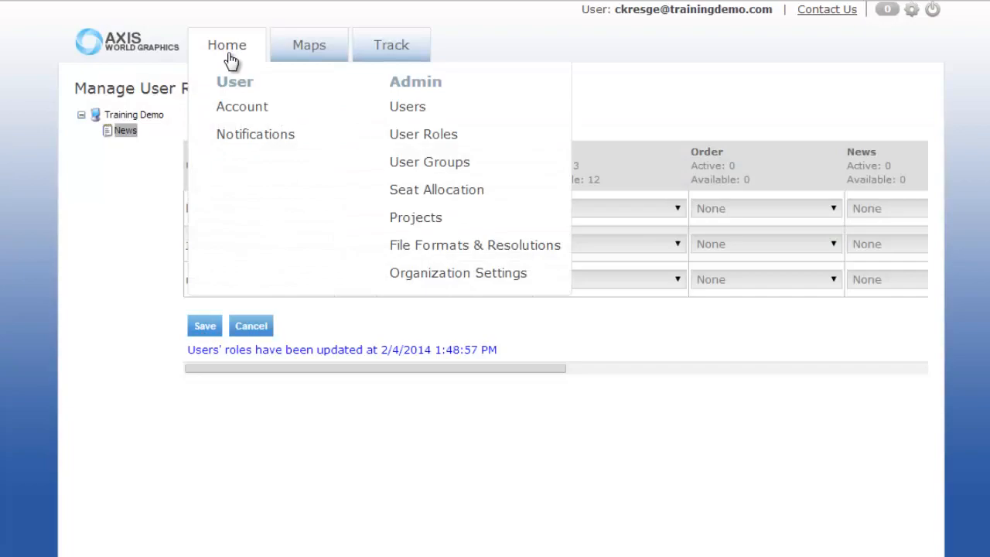
- Inspect the Training Demo and Training Demo::News seat counts, then leave Seat Allocation without saving
click(436, 189)
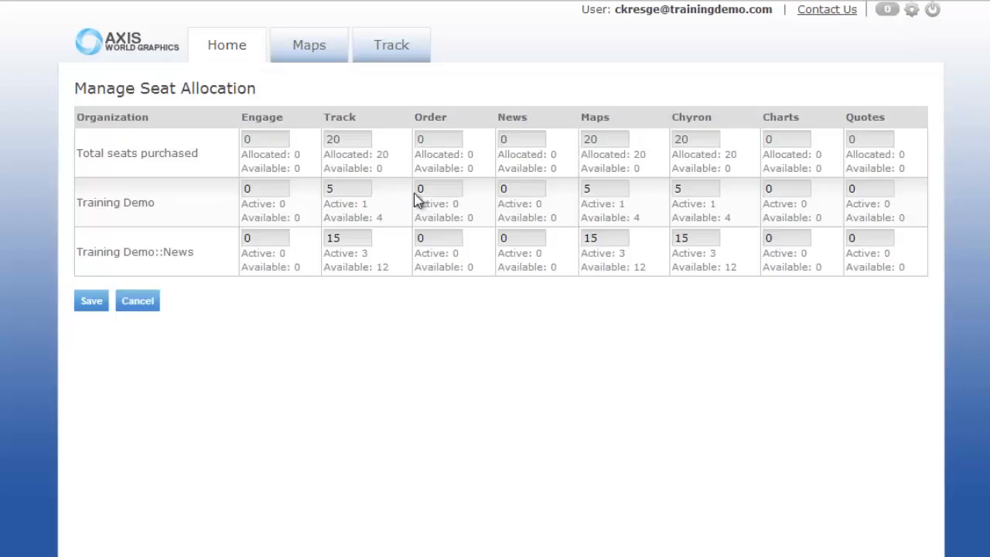
mouse_move(353, 346)
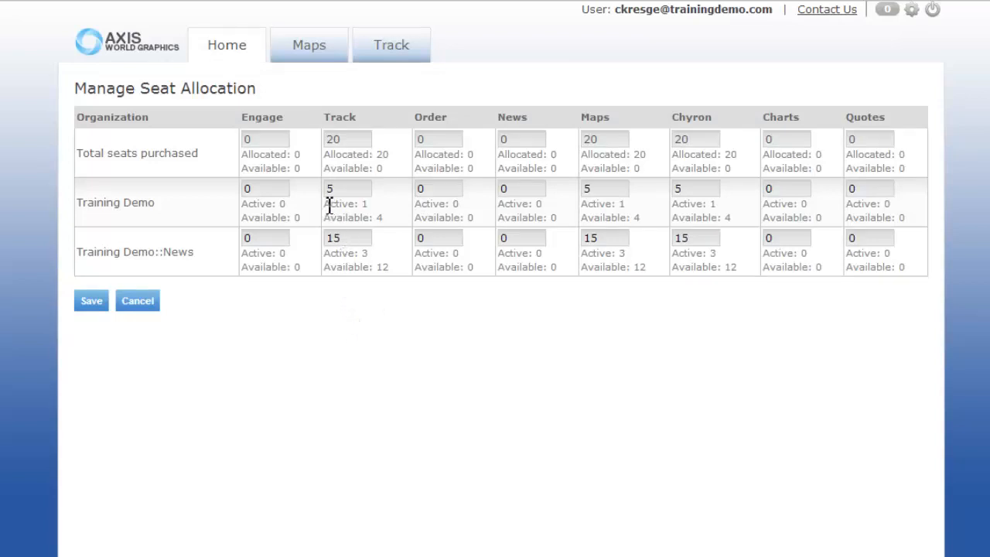
double_click(345, 204)
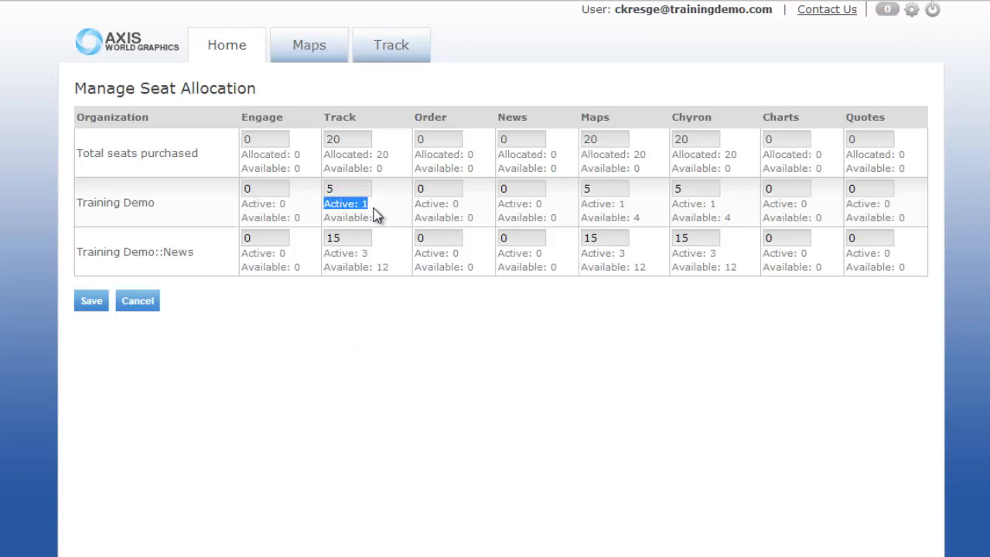
click(370, 253)
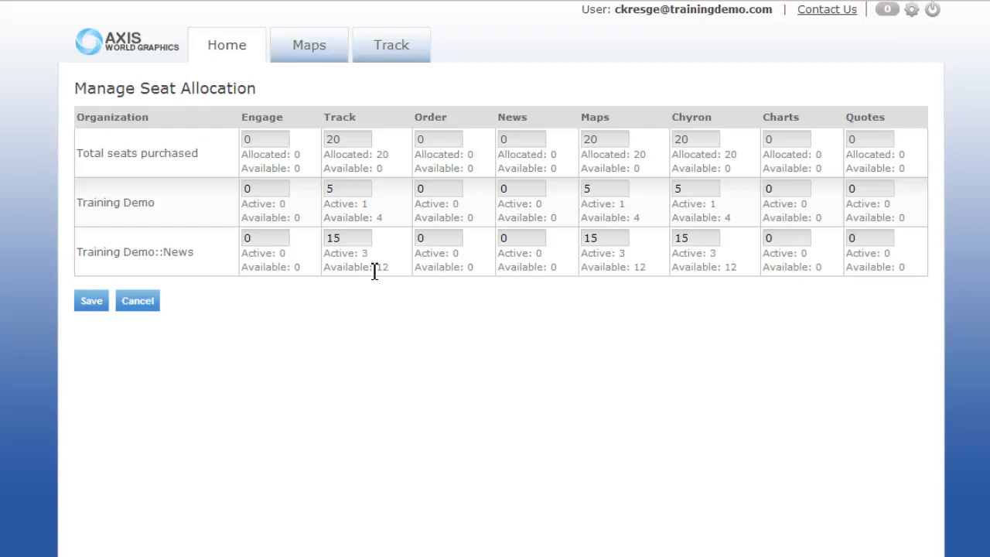
mouse_move(454, 204)
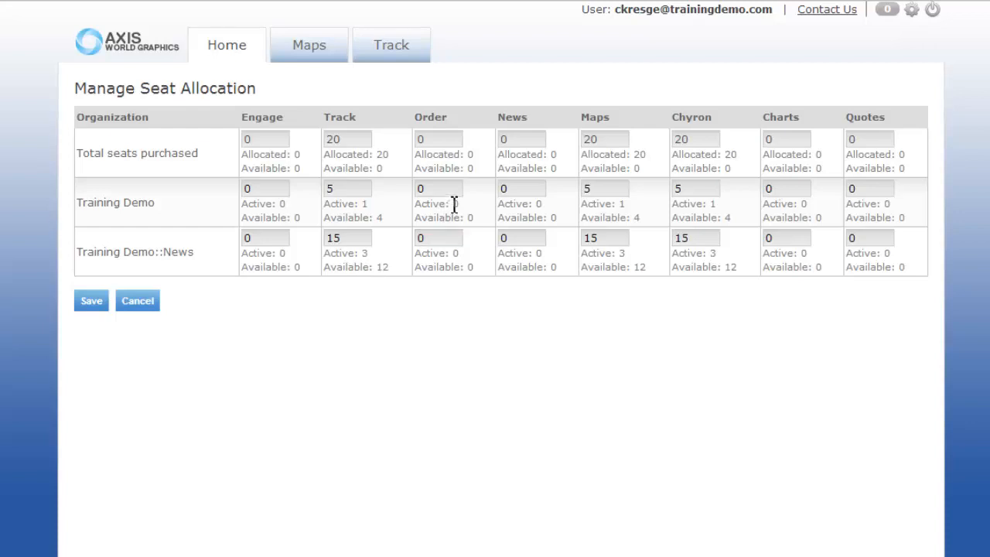
click(438, 188)
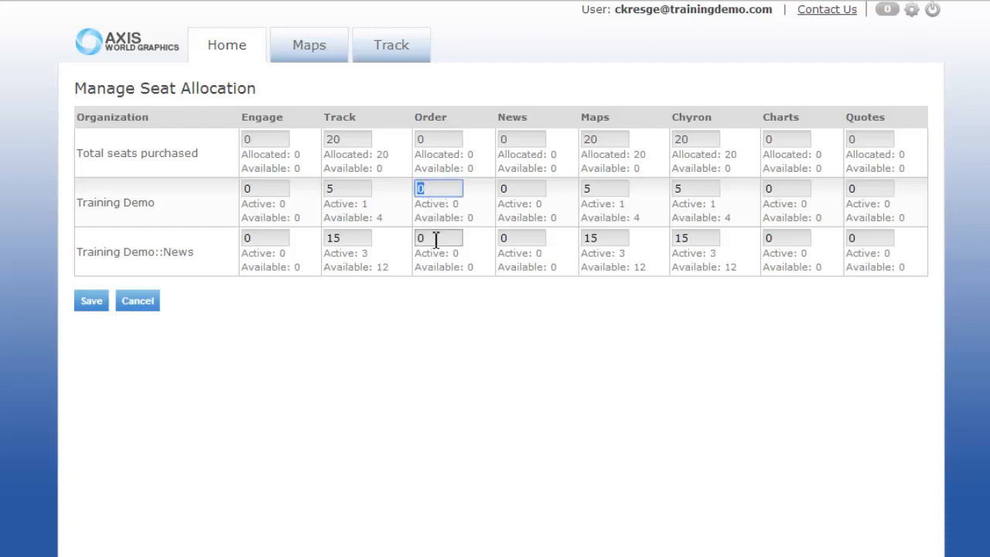
click(522, 188)
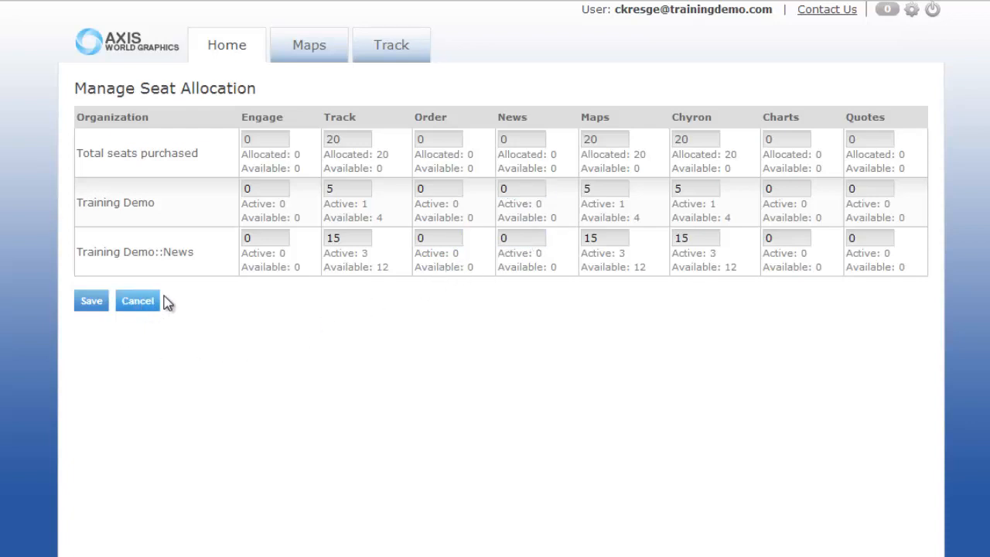
click(227, 45)
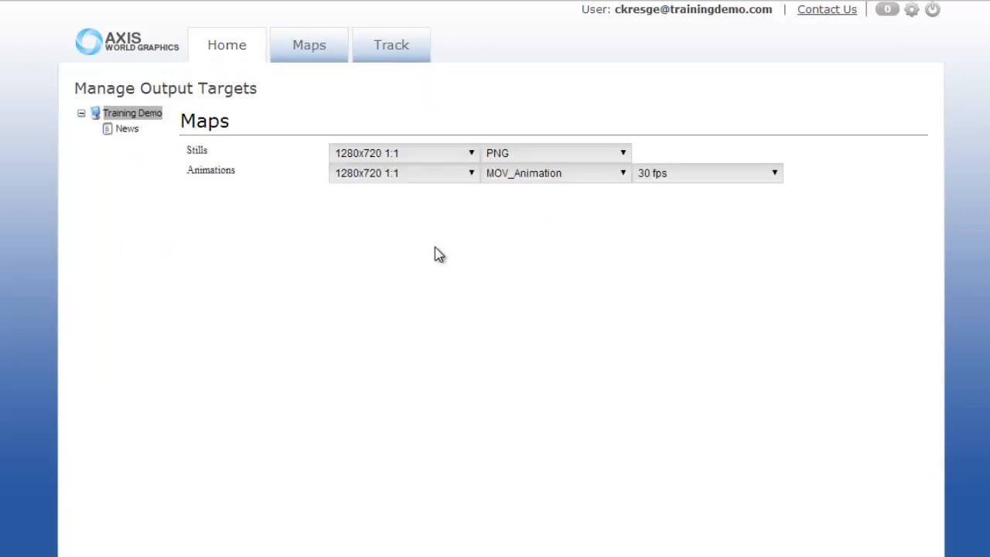
- Review the animation format options keeping MOV_Animation, then display the News group's output targets
click(471, 152)
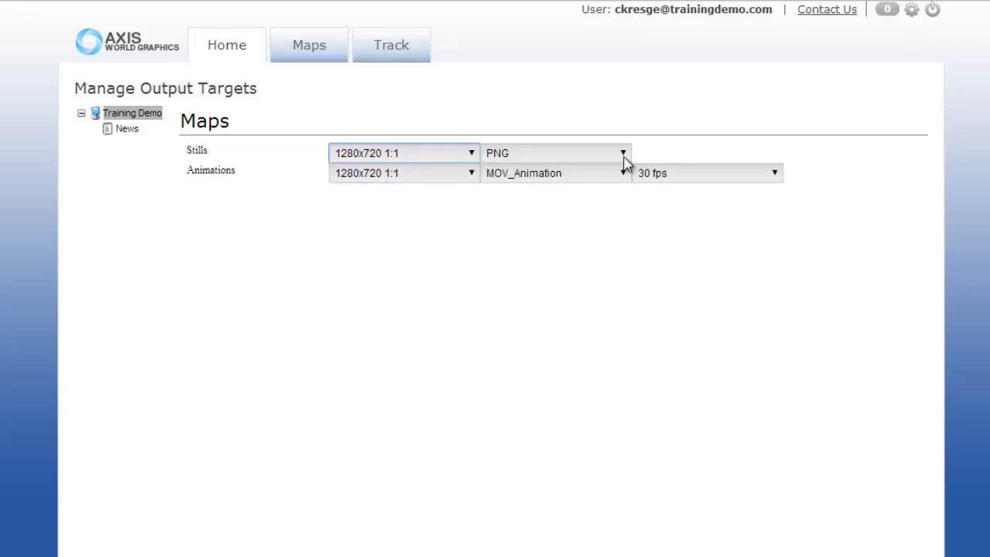
click(623, 172)
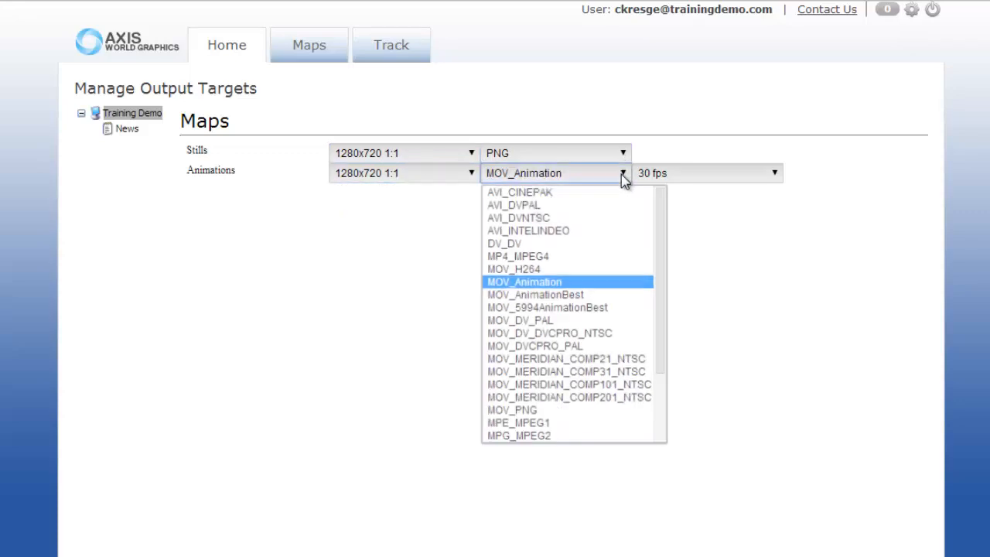
click(524, 282)
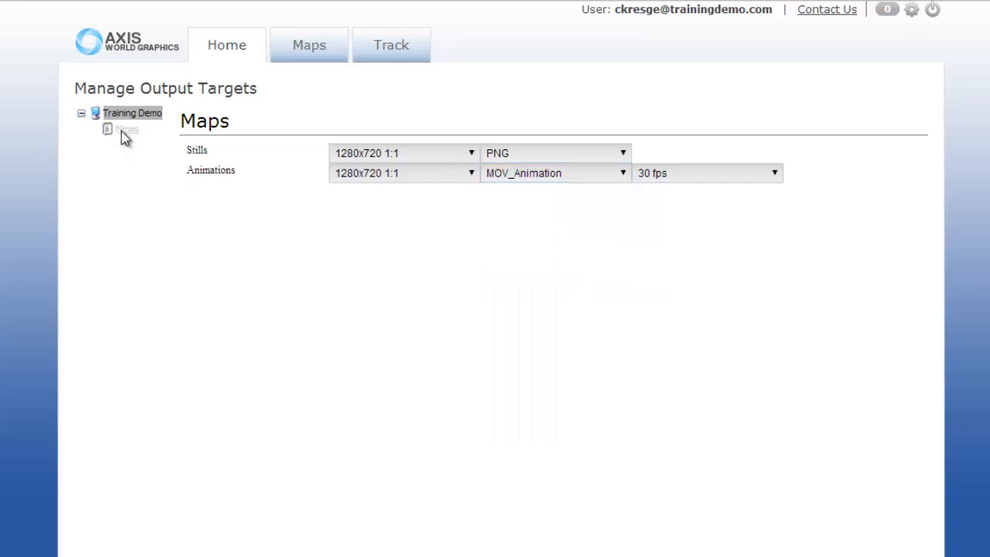
click(126, 130)
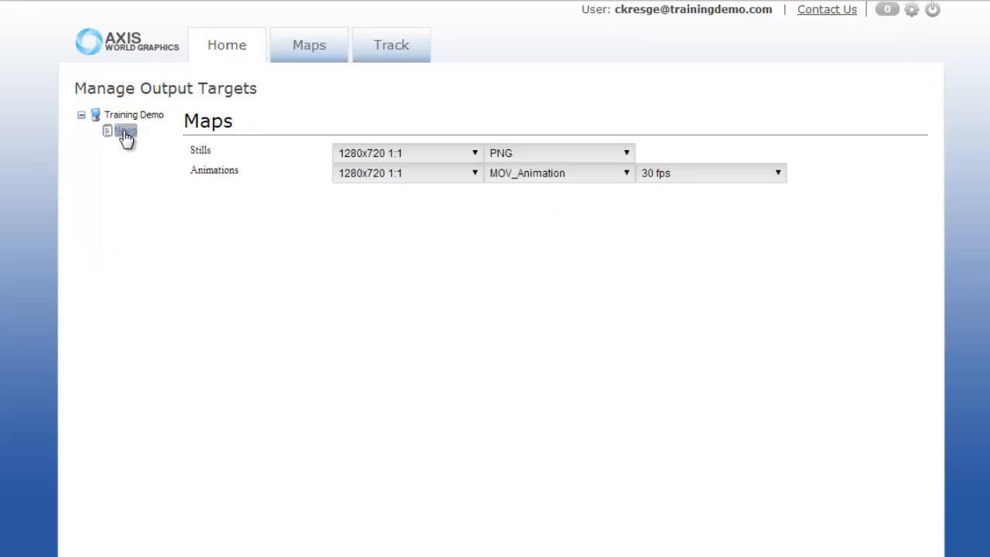
click(226, 44)
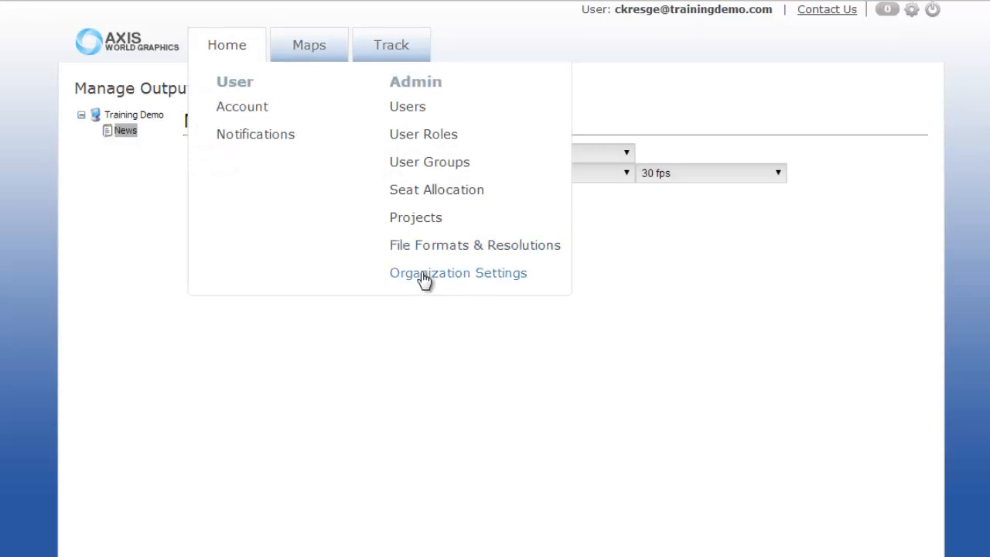
click(458, 272)
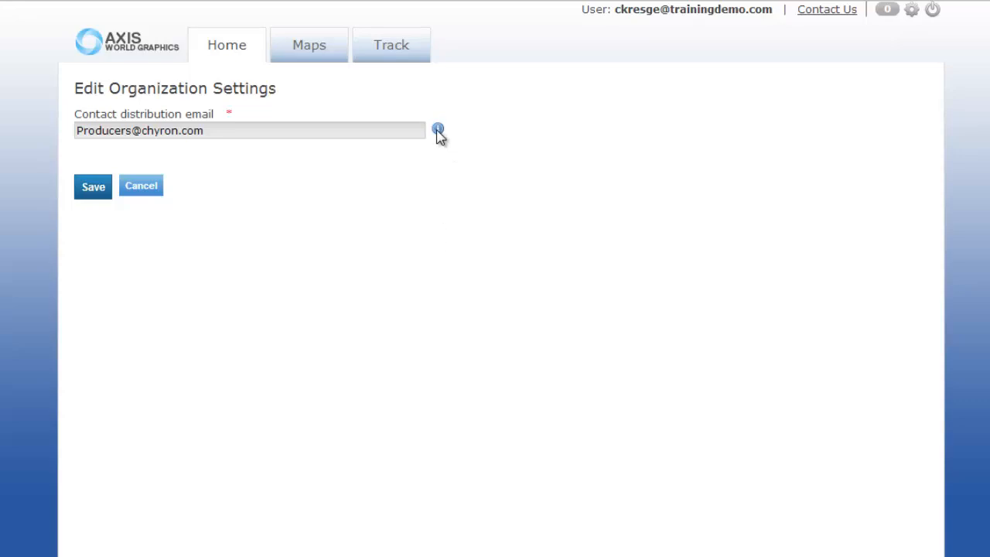
mouse_move(439, 130)
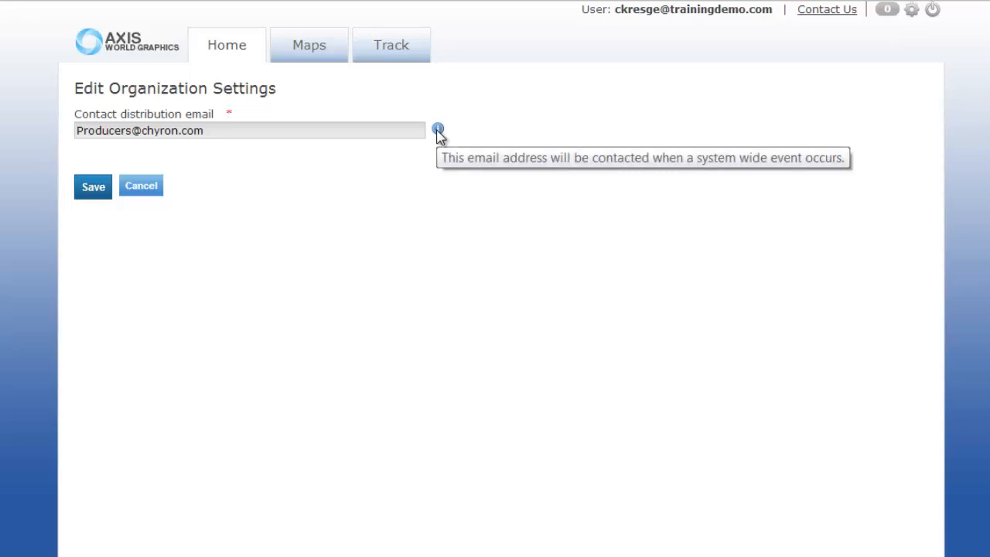